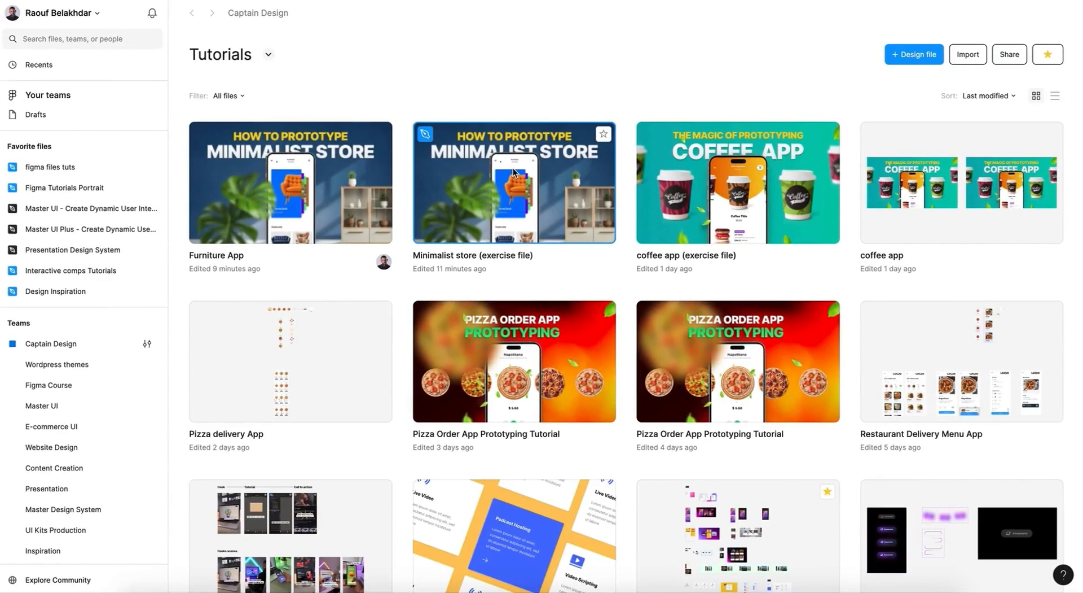
mouse_move(514, 186)
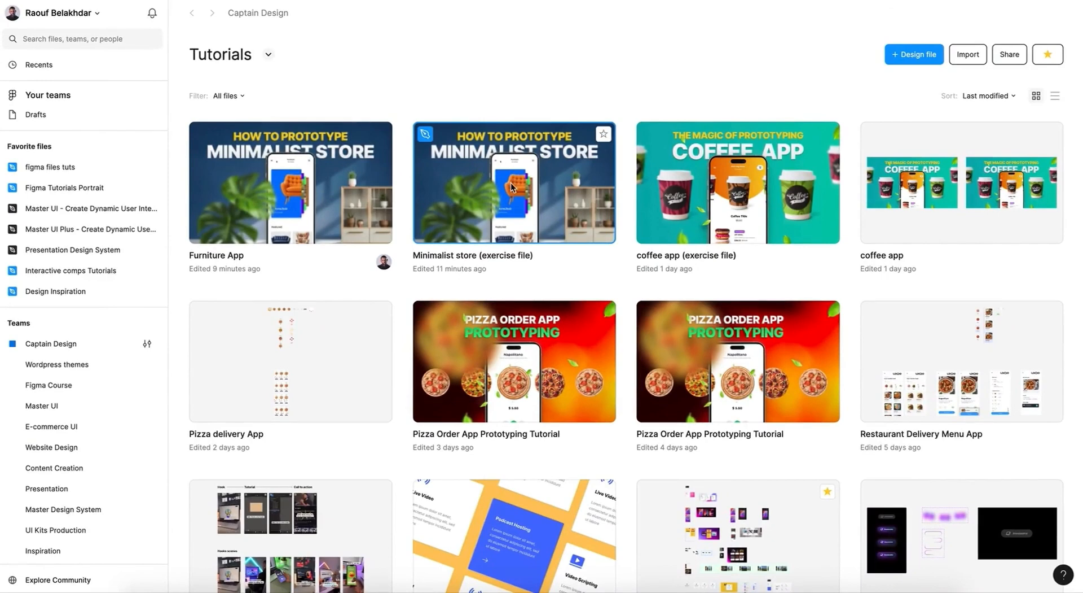
Step: Open the 'Minimalist store (exercise file)' design from the Tutorials project
double_click(514, 182)
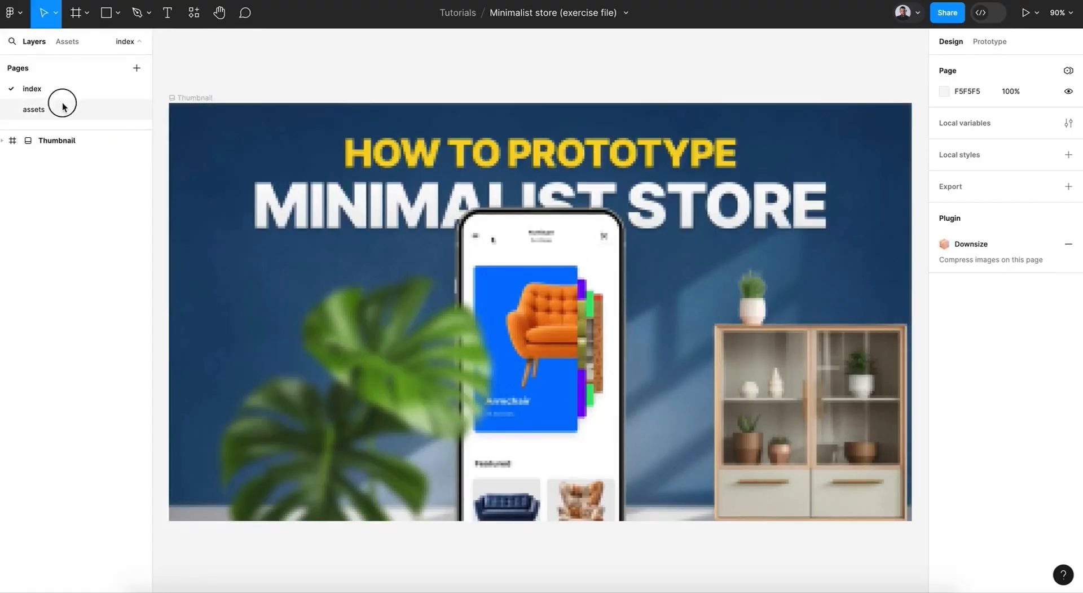
Step: Switch to the assets page and review its category cards, navbars and product components
click(34, 109)
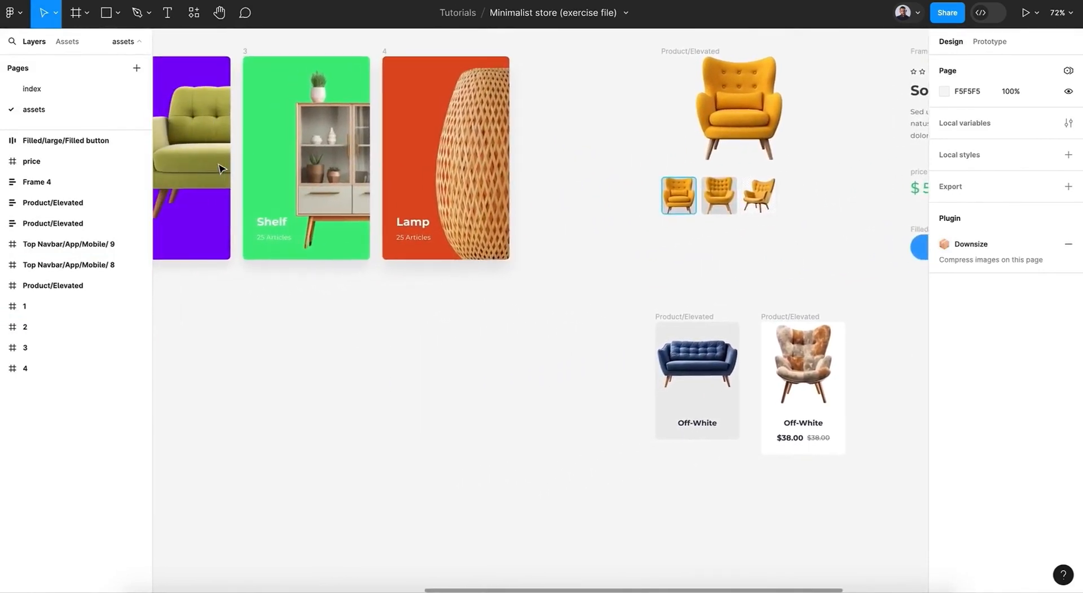
scroll(down, 3)
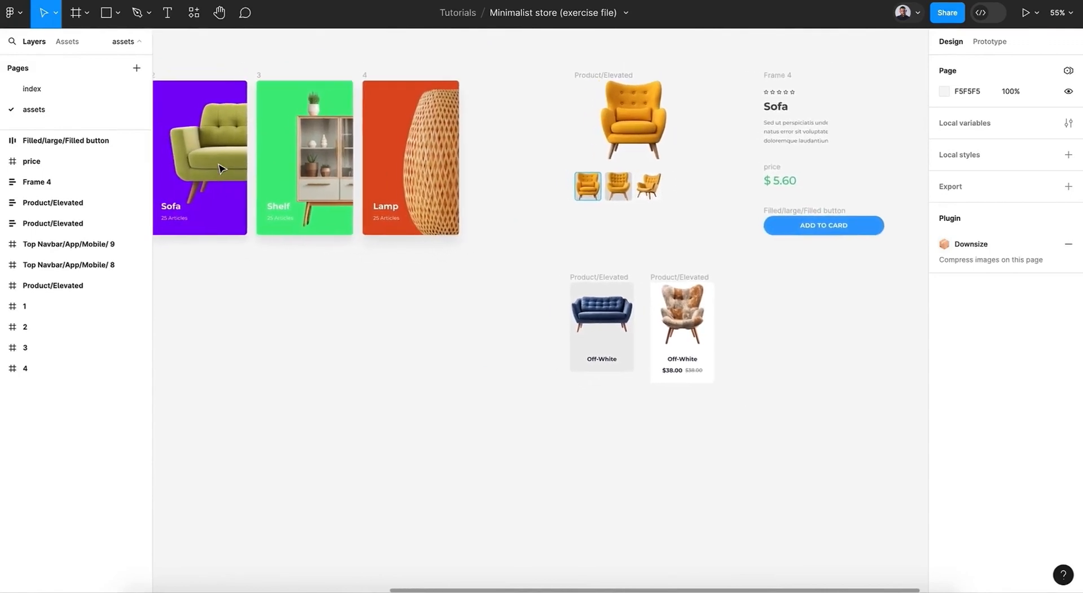
scroll(left, 3)
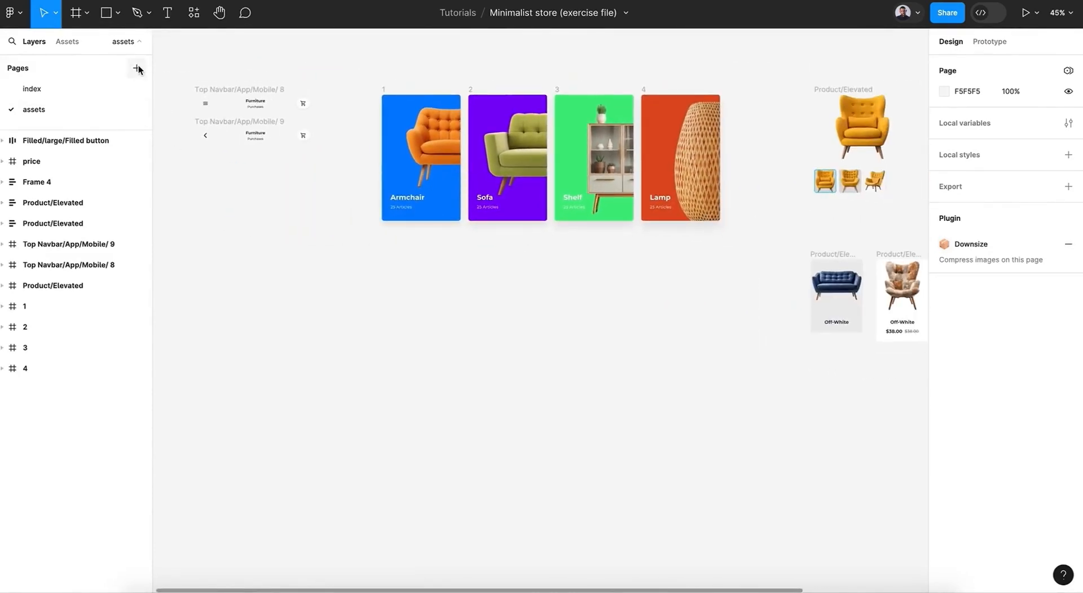
Step: Add a 'prototype' page holding an iPhone 14 & 15 Pro Max frame
click(136, 68)
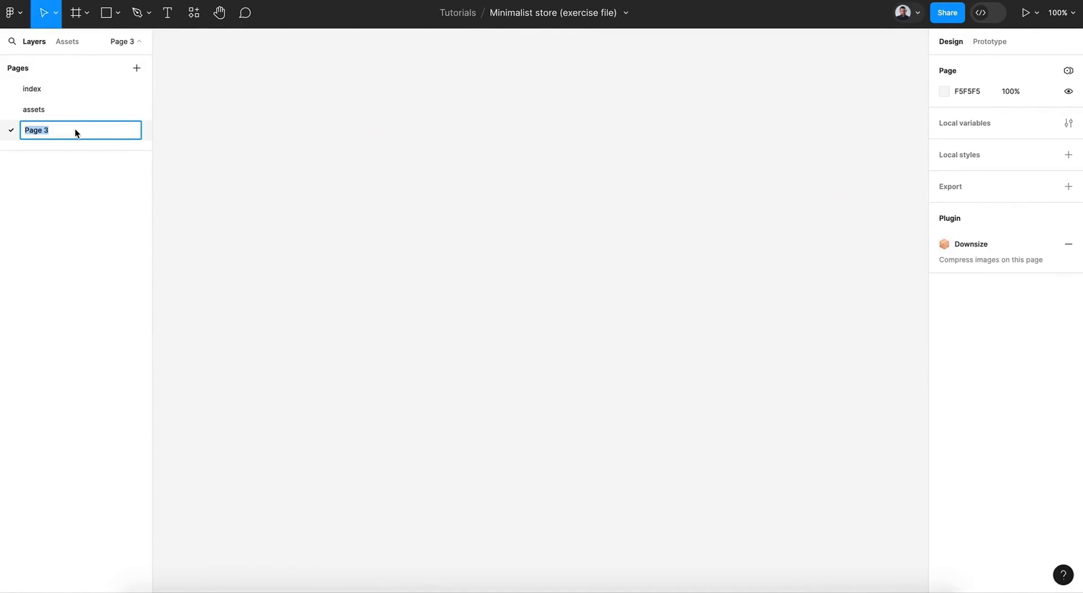
text(prototype)
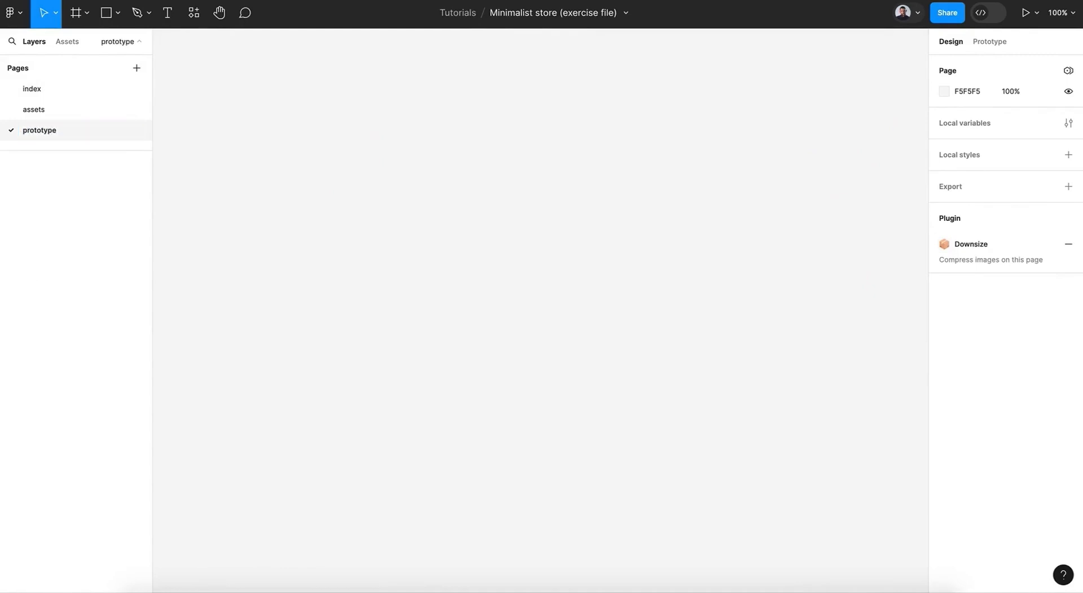
click(75, 13)
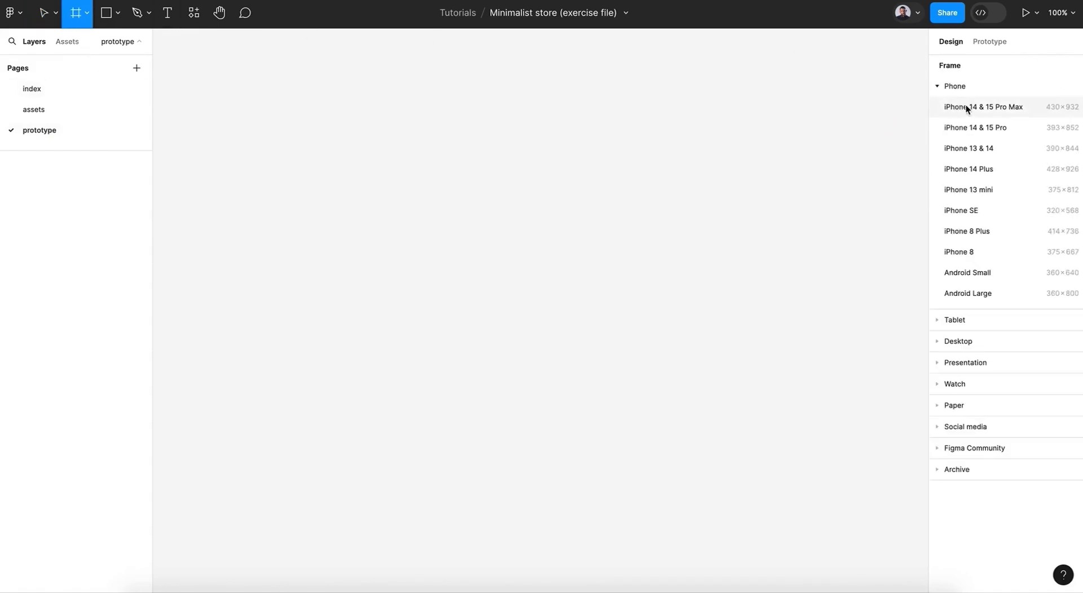
click(984, 108)
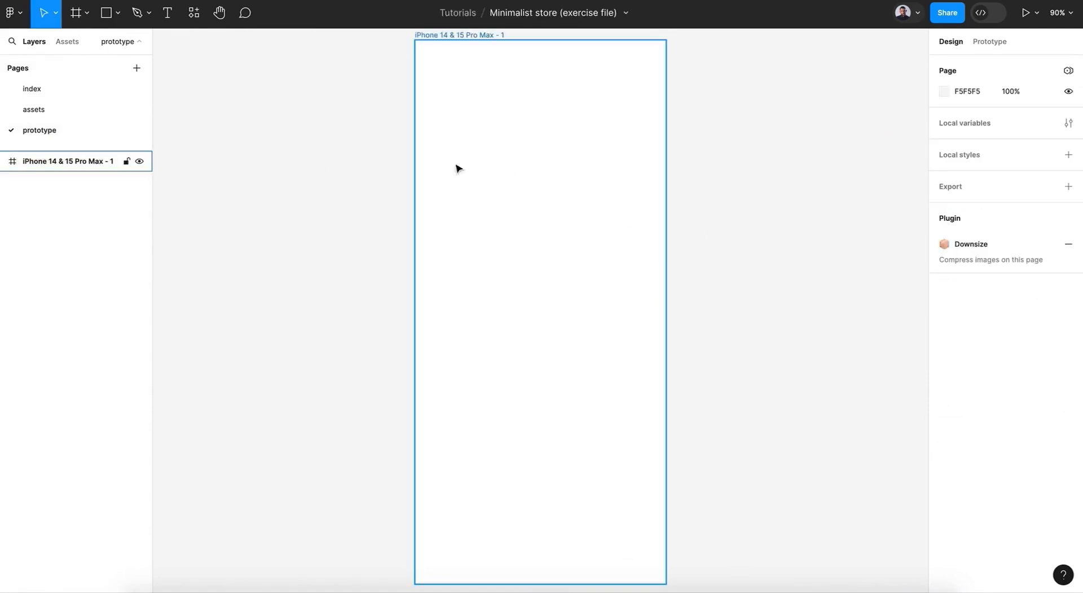
click(34, 109)
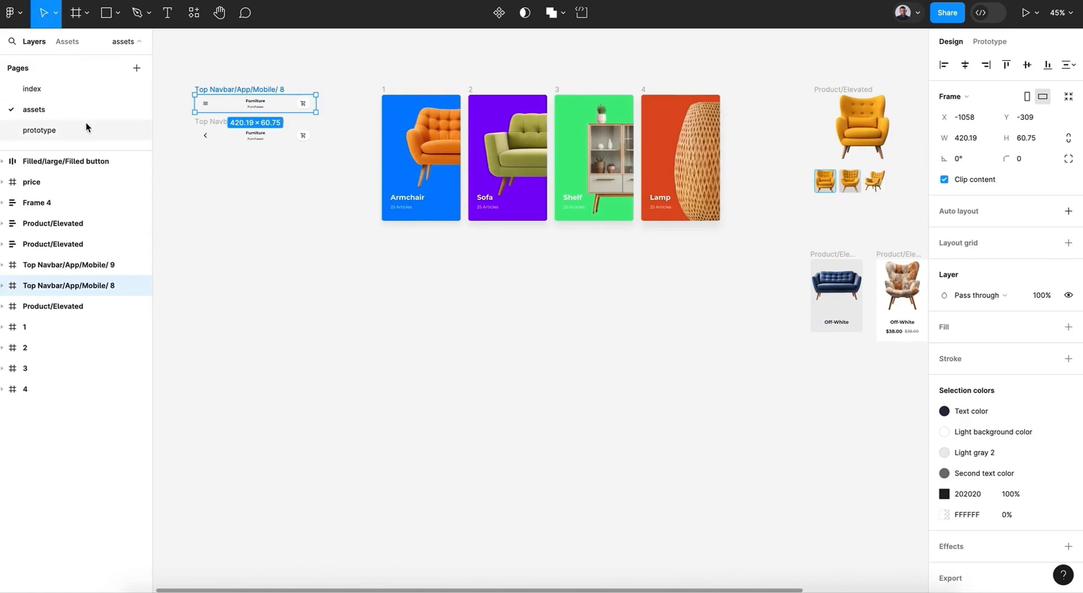
Step: Paste the Top Navbar/App/Mobile/ 8 navbar into the phone frame and rename it 'home'
click(39, 130)
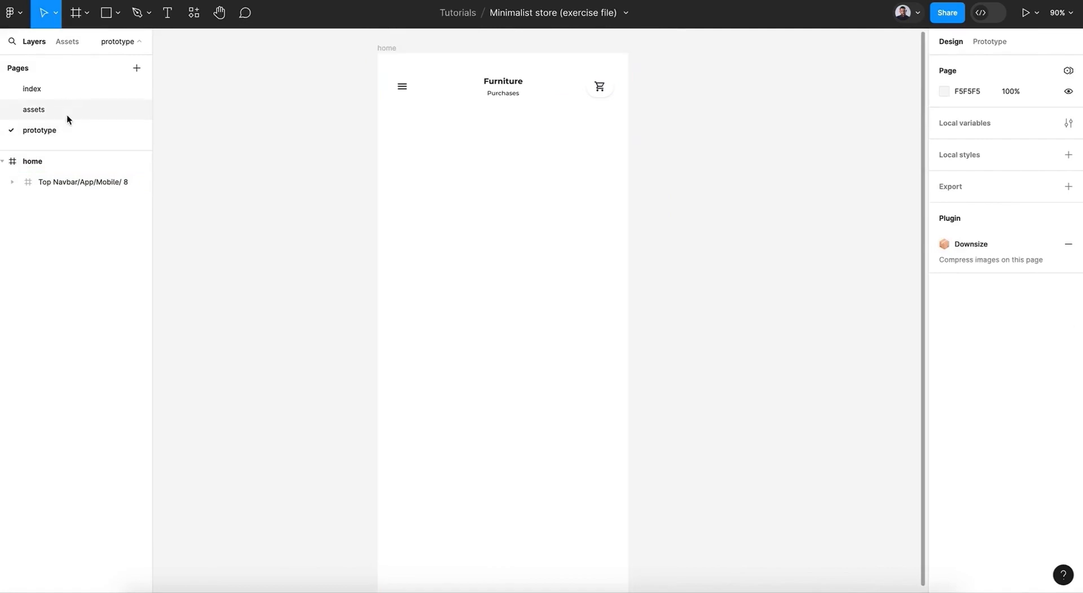
click(34, 109)
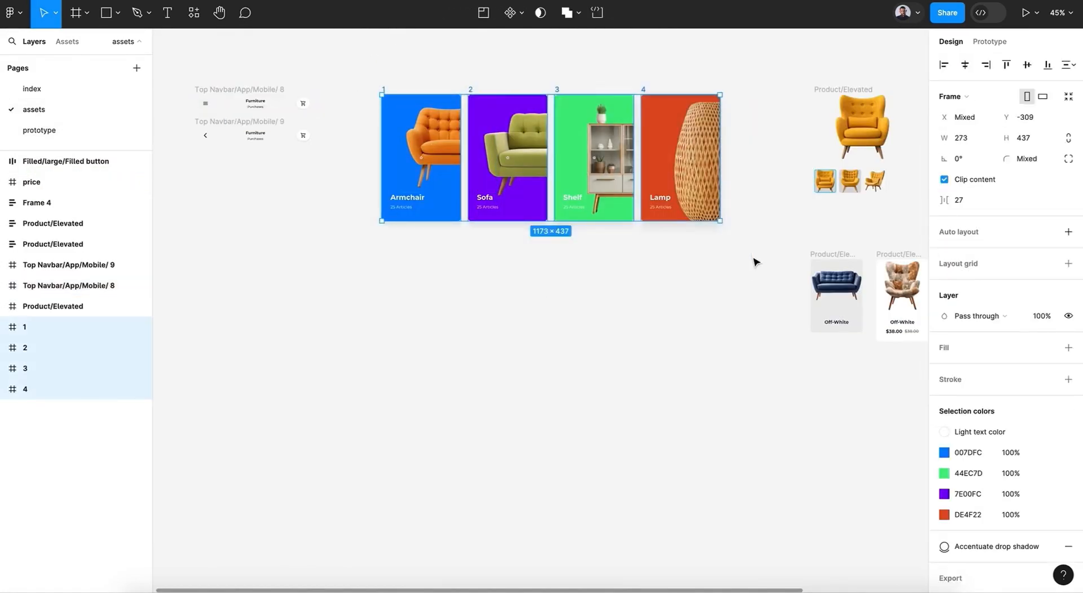
Step: Paste category frames 1–4 below the navbar, toggle Clip content, and set horizontal spacing -249
click(40, 129)
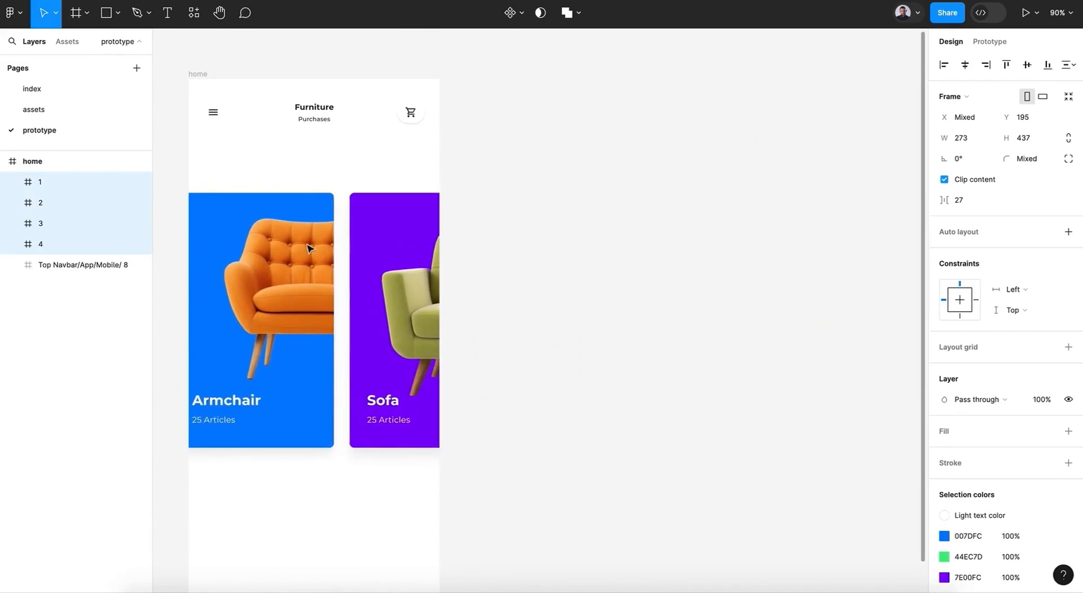
drag(308, 249, 339, 224)
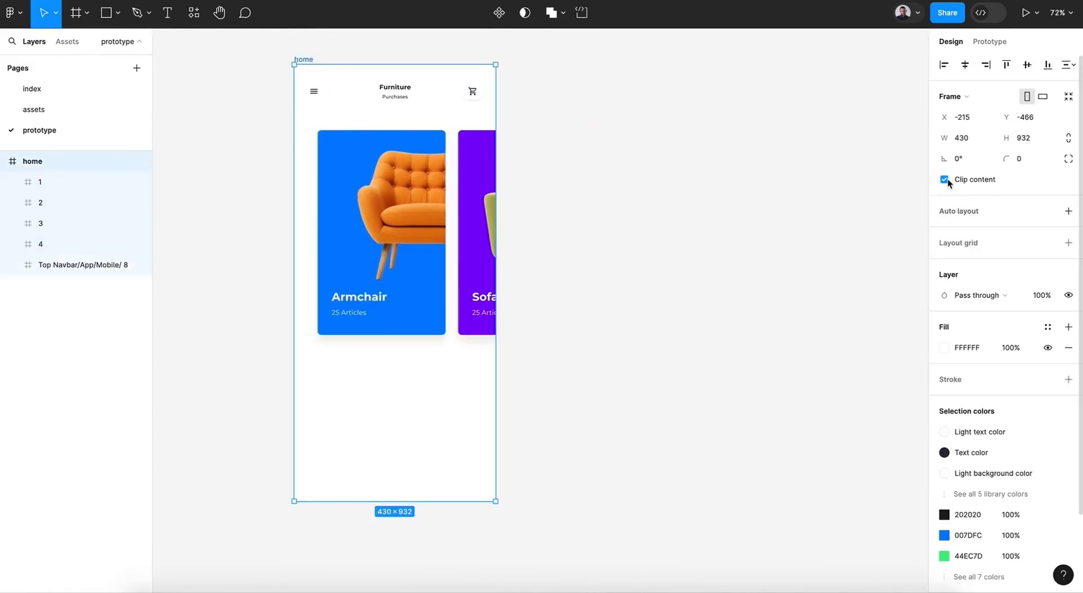
click(945, 179)
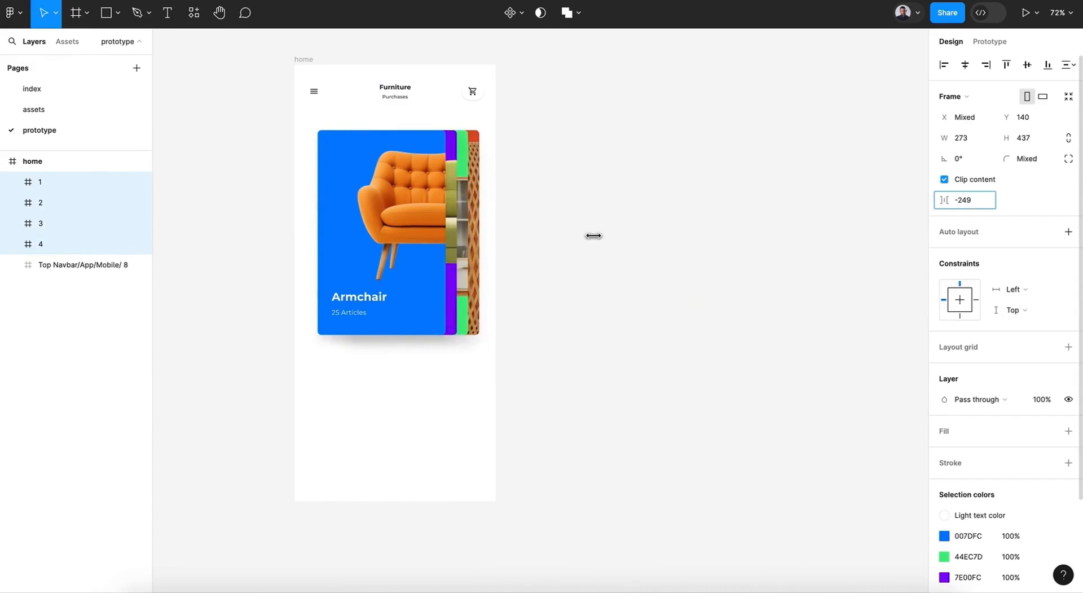
Step: Scale down cards 2–4, then 3–4, then 4, so Sofa, Shelf and Lamp recede
drag(594, 235, 600, 235)
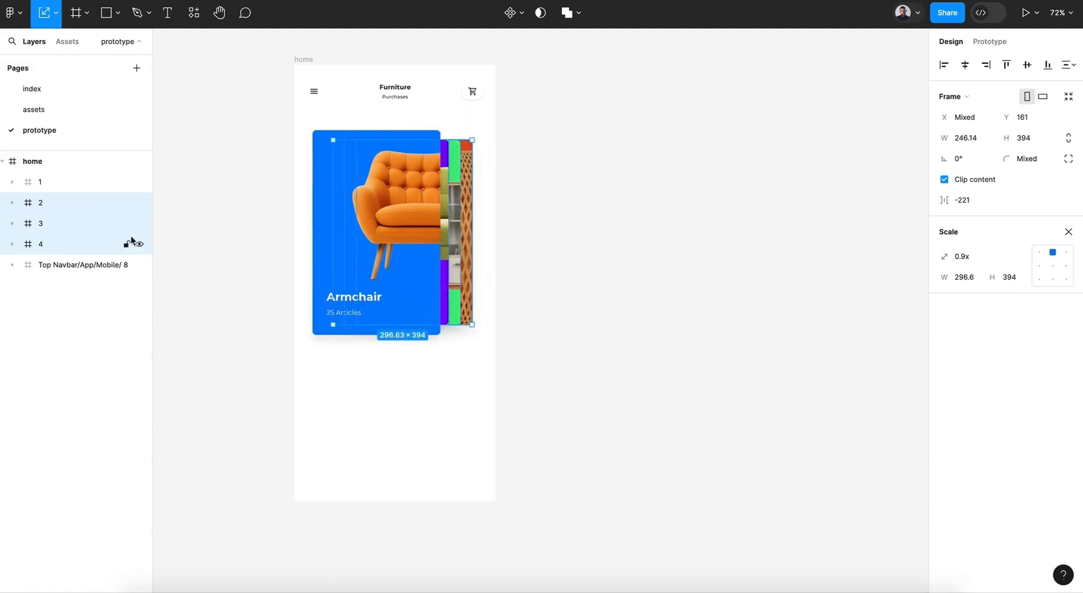
click(40, 222)
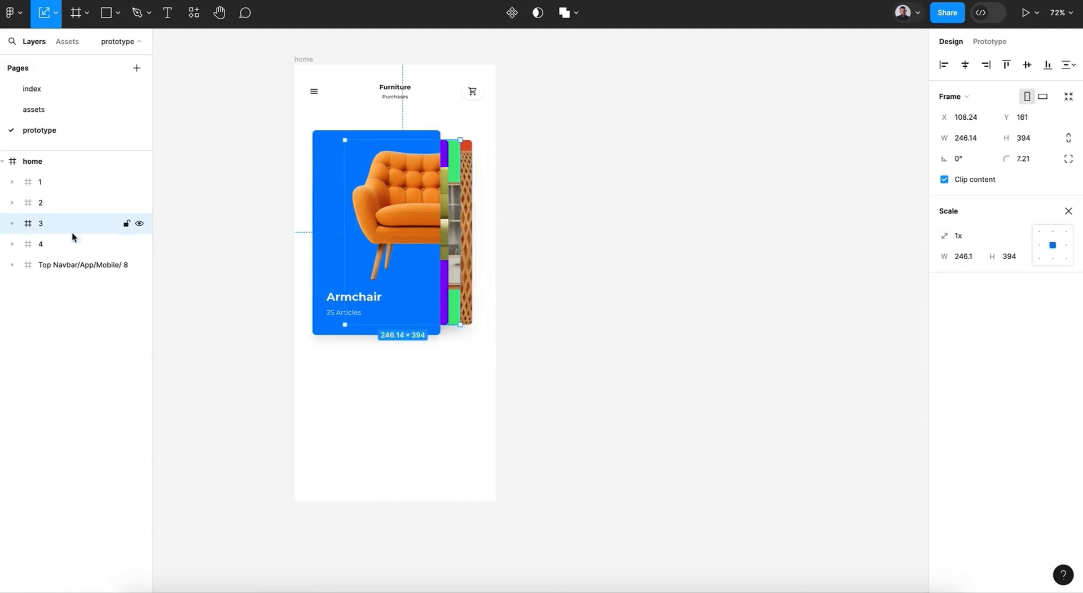
drag(460, 326, 452, 324)
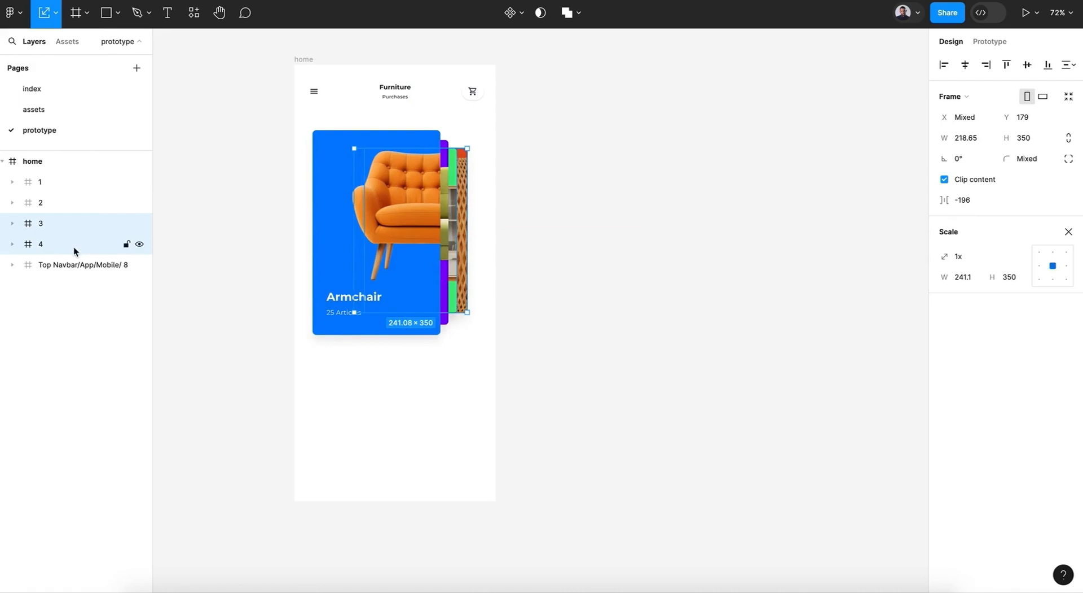
drag(467, 312, 460, 302)
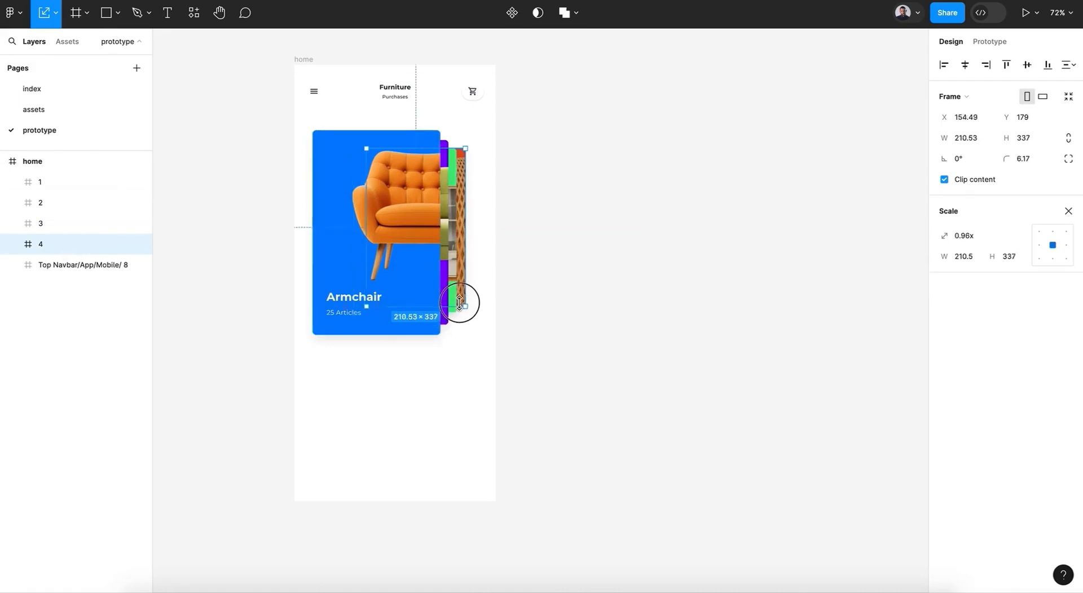
drag(462, 304, 459, 299)
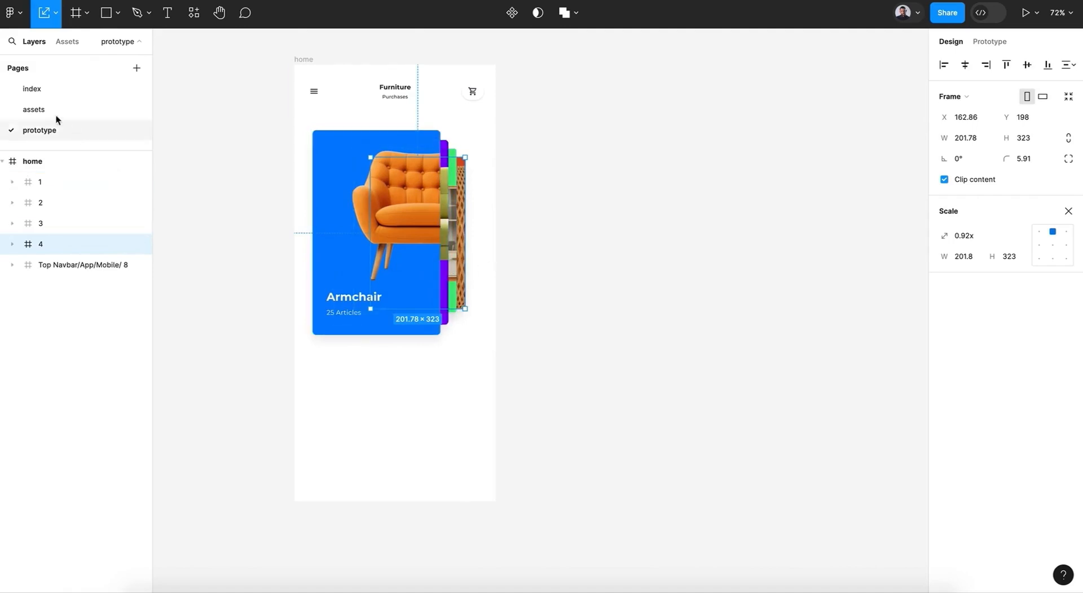
click(54, 13)
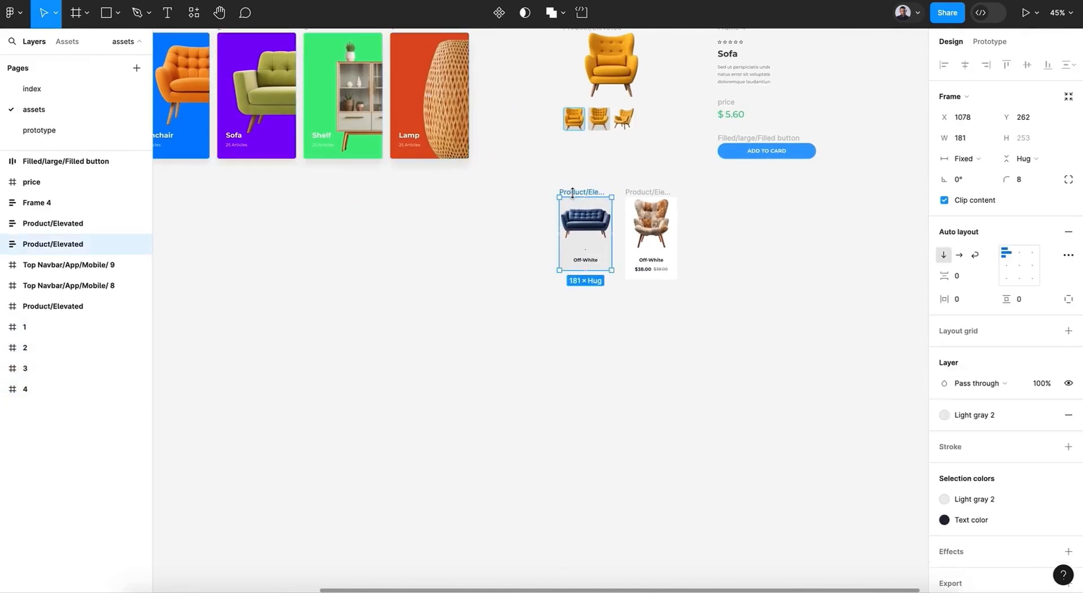
Step: Paste the Off-White sofa product card below the card stack, aligned to the cards' left edge
click(39, 130)
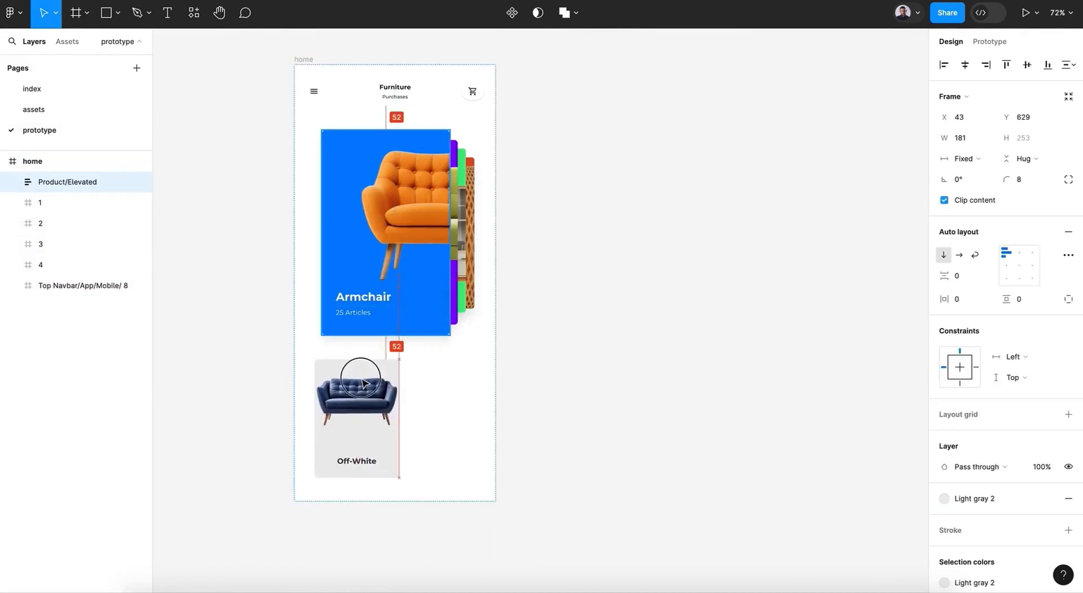
drag(359, 376, 351, 386)
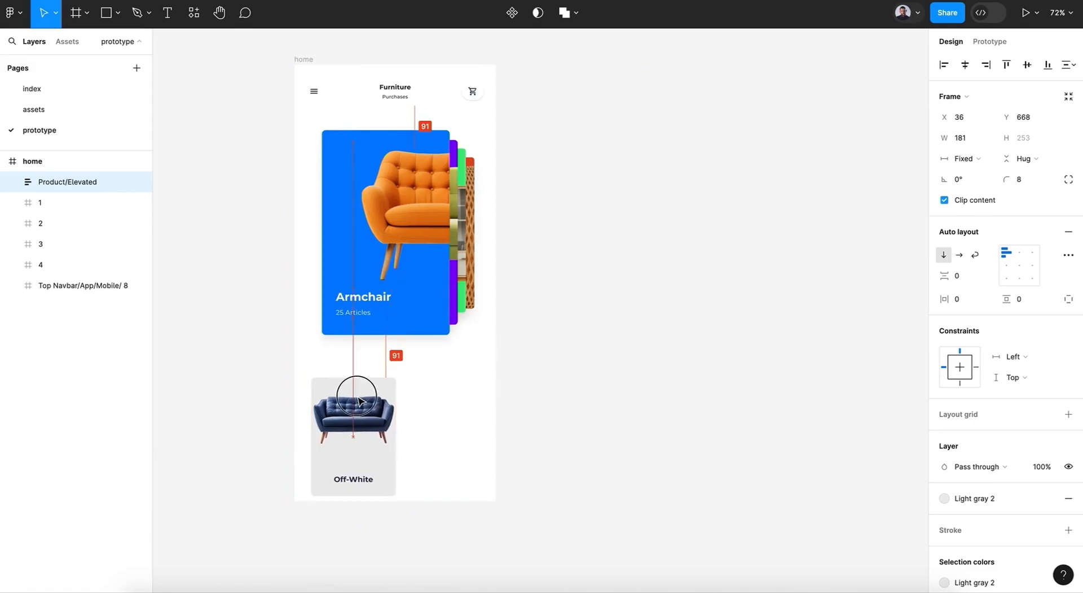
drag(358, 401, 366, 400)
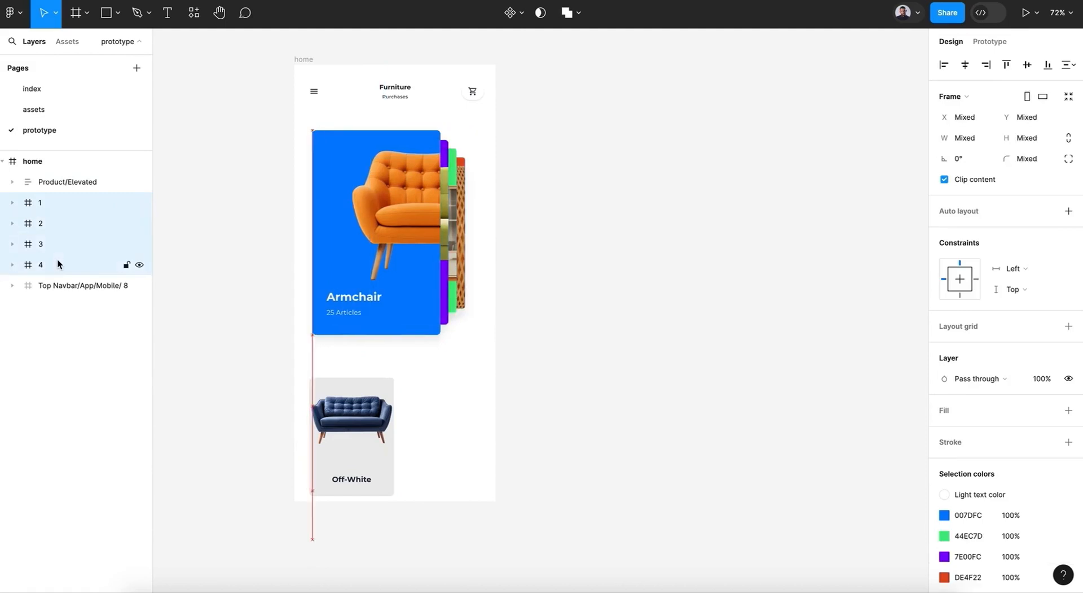
click(39, 223)
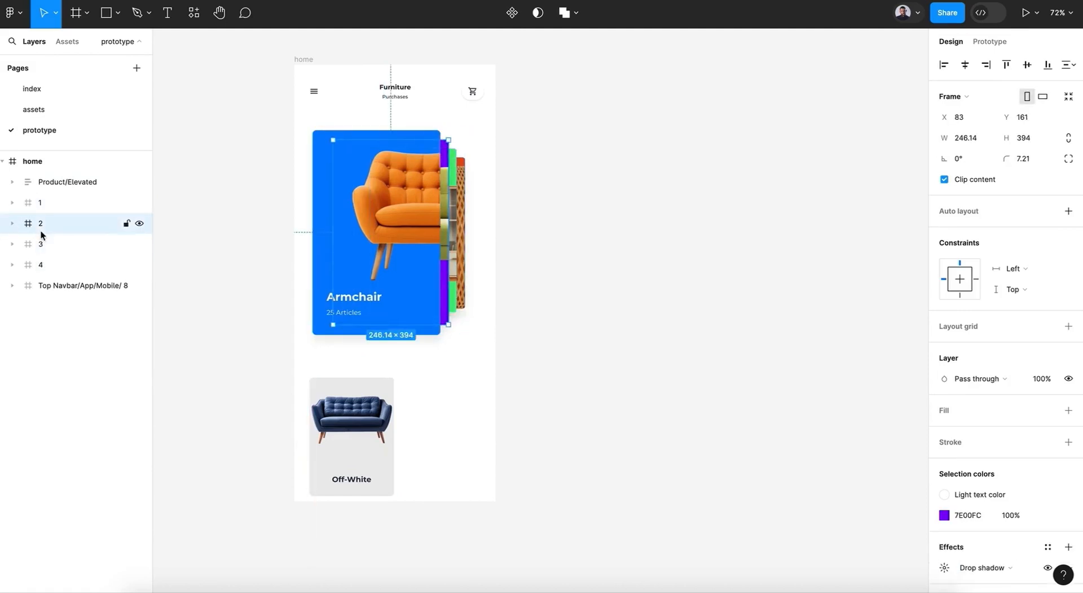
click(40, 265)
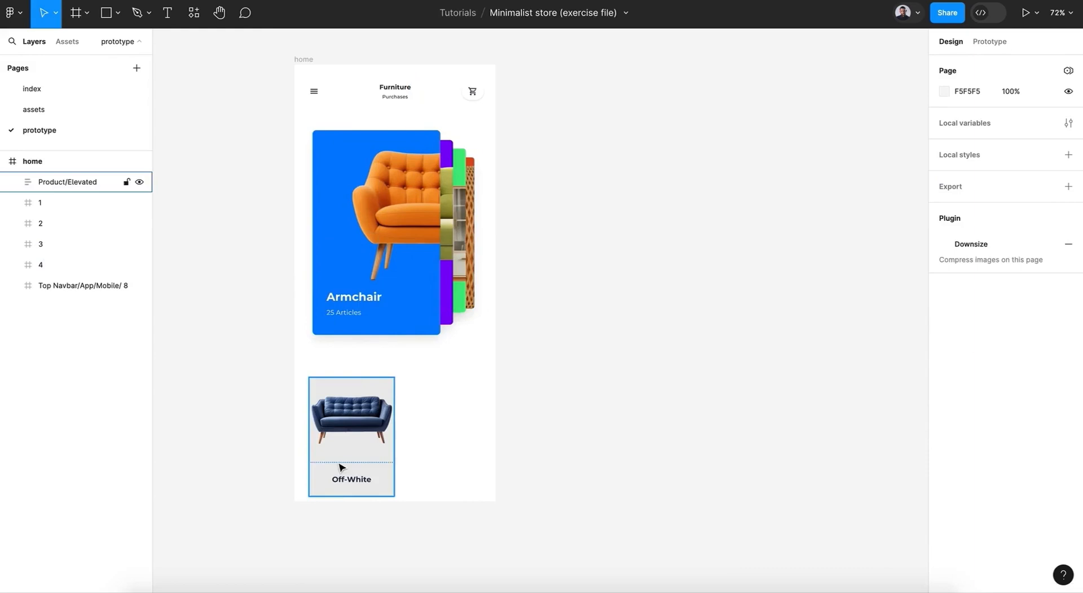
Step: Add a second sofa card and a left-aligned 'Featured' heading filled #383838 above both
click(351, 435)
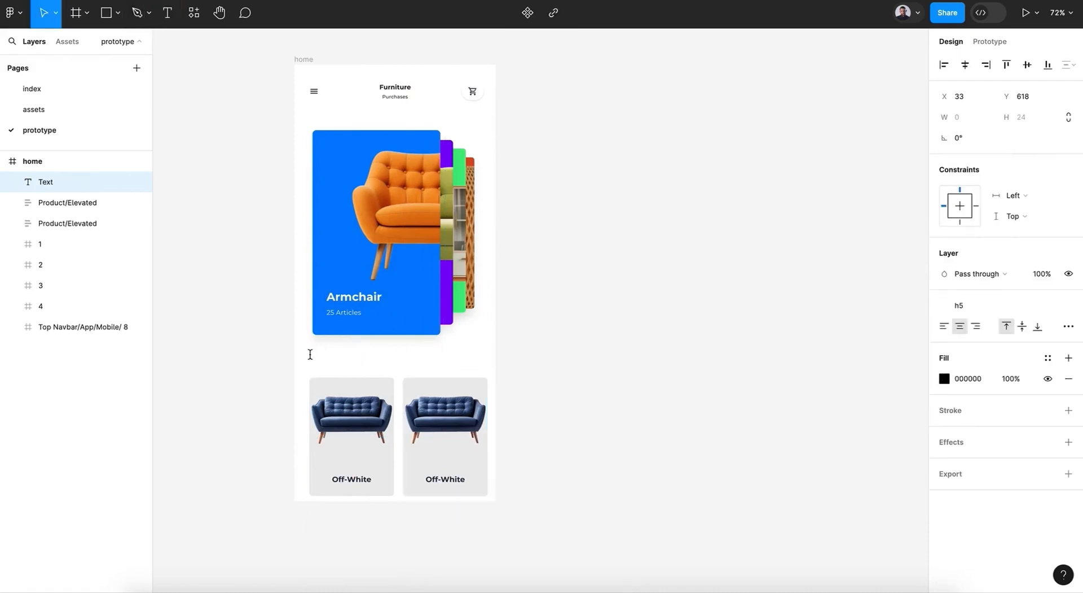
text(Featu)
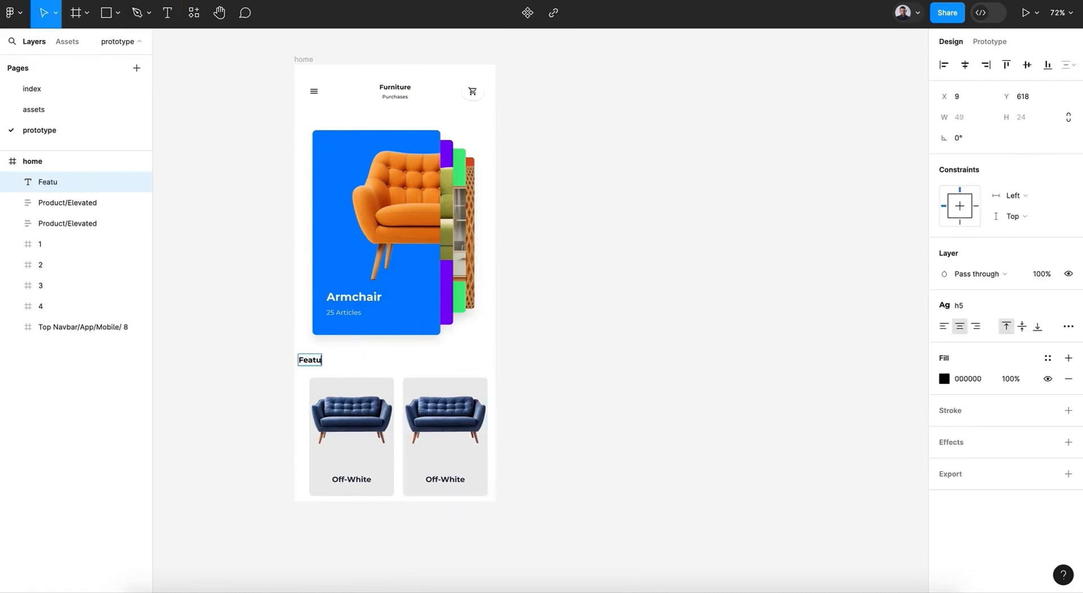
text(red)
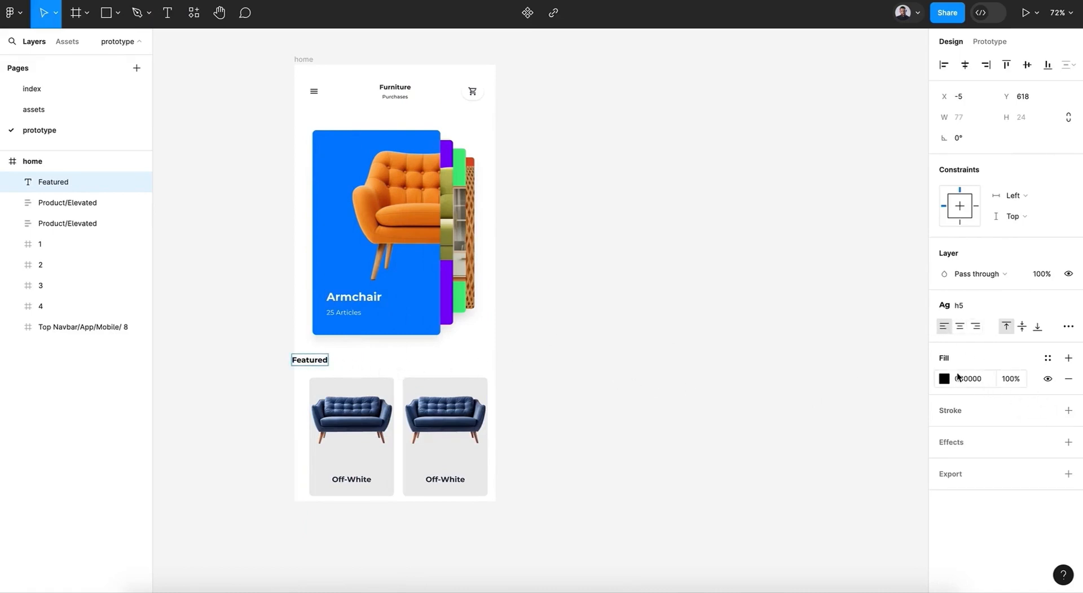
click(944, 378)
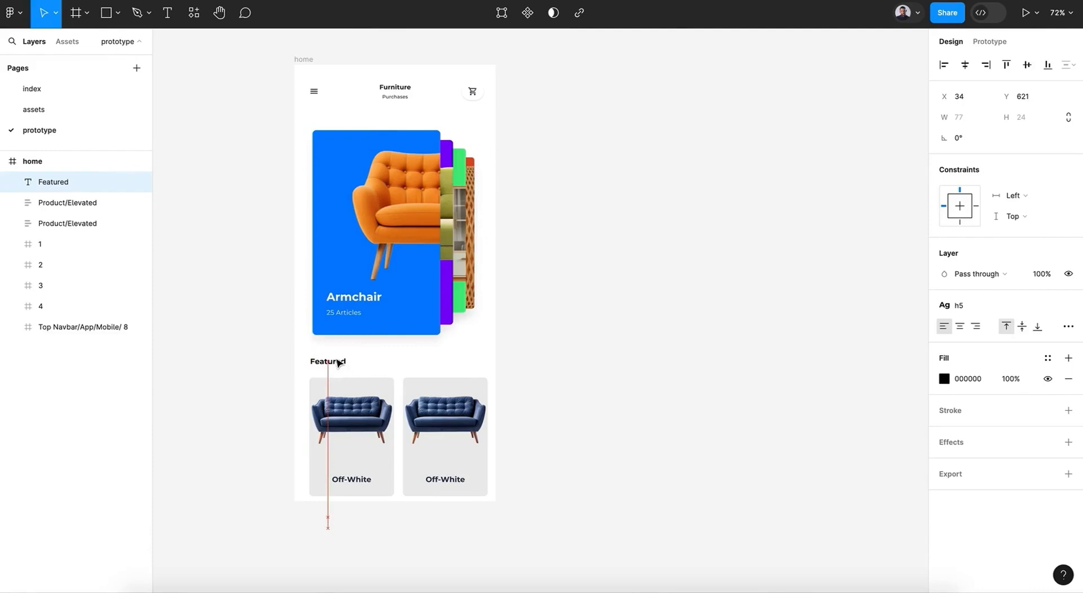
click(945, 379)
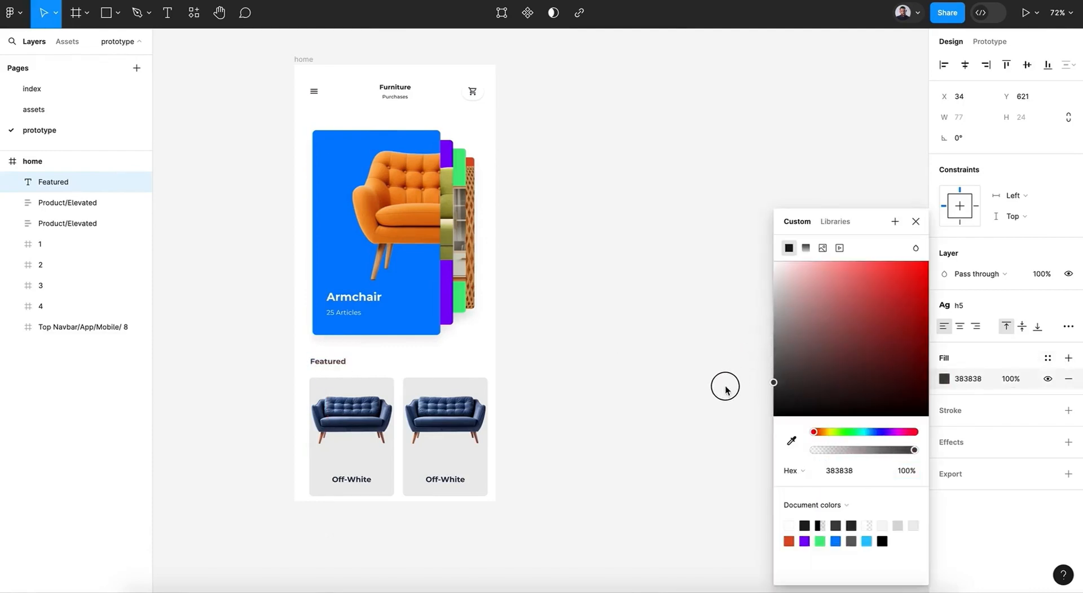
click(917, 221)
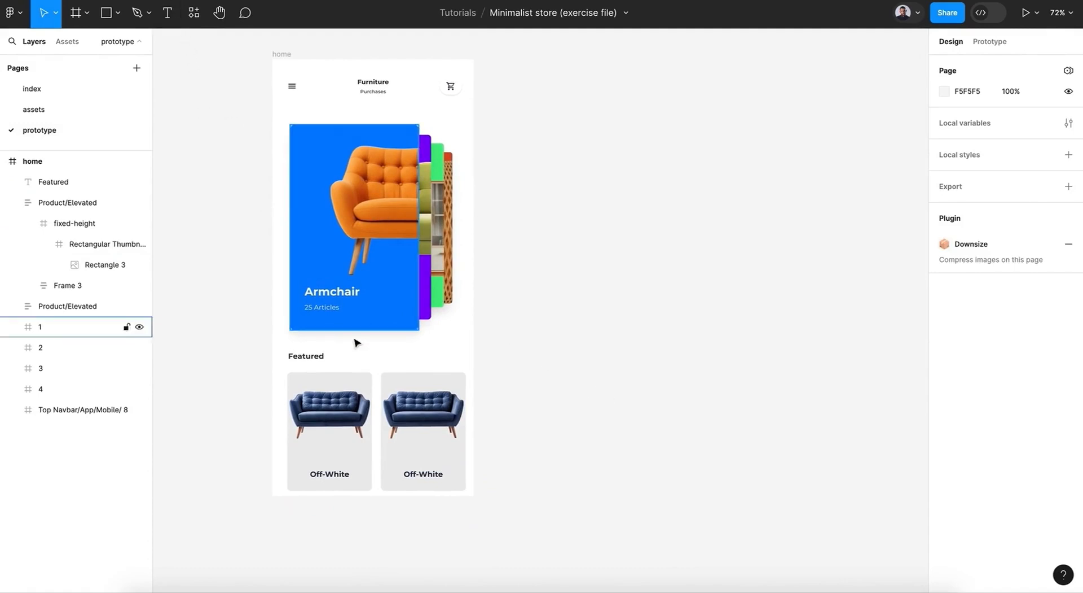
Step: Select the home frame and duplicate it with Ctrl+D beside the original
click(306, 356)
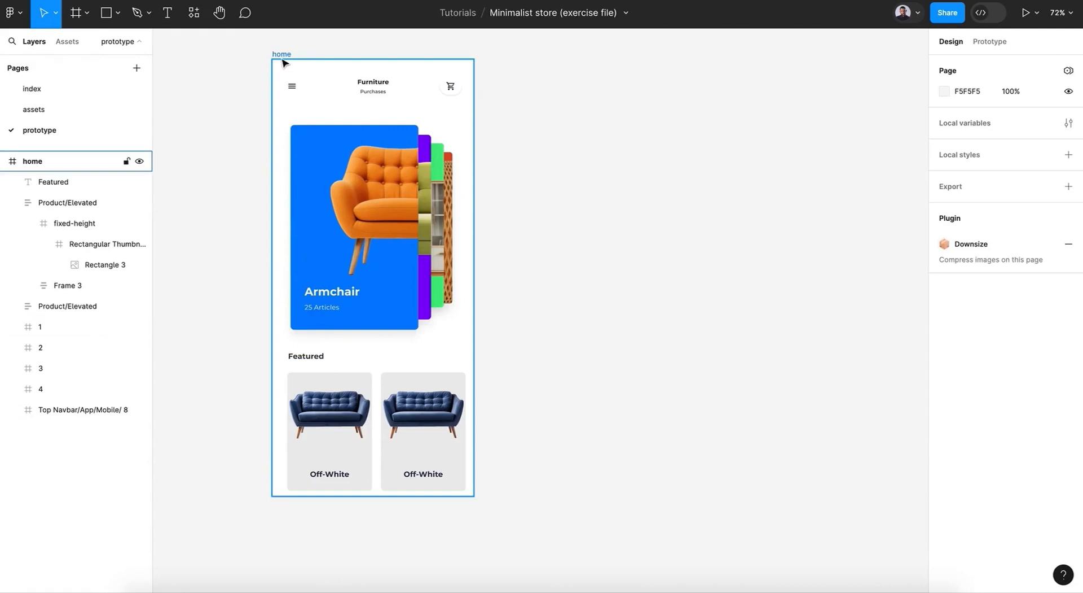
click(40, 367)
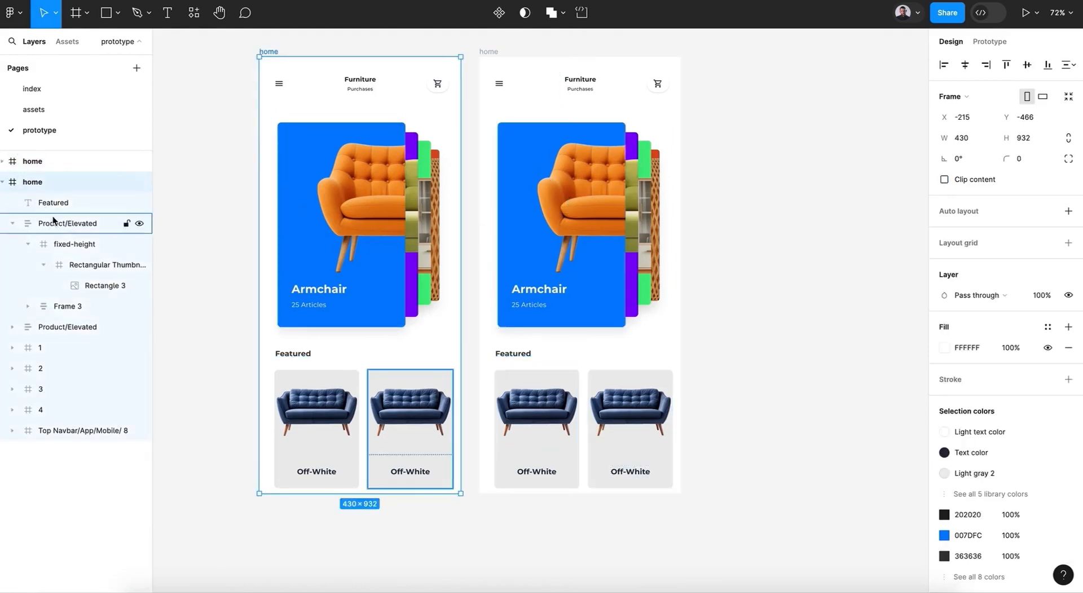
Step: In the copy, reorder layers and shift card 1 left so the Sofa card leads
click(40, 348)
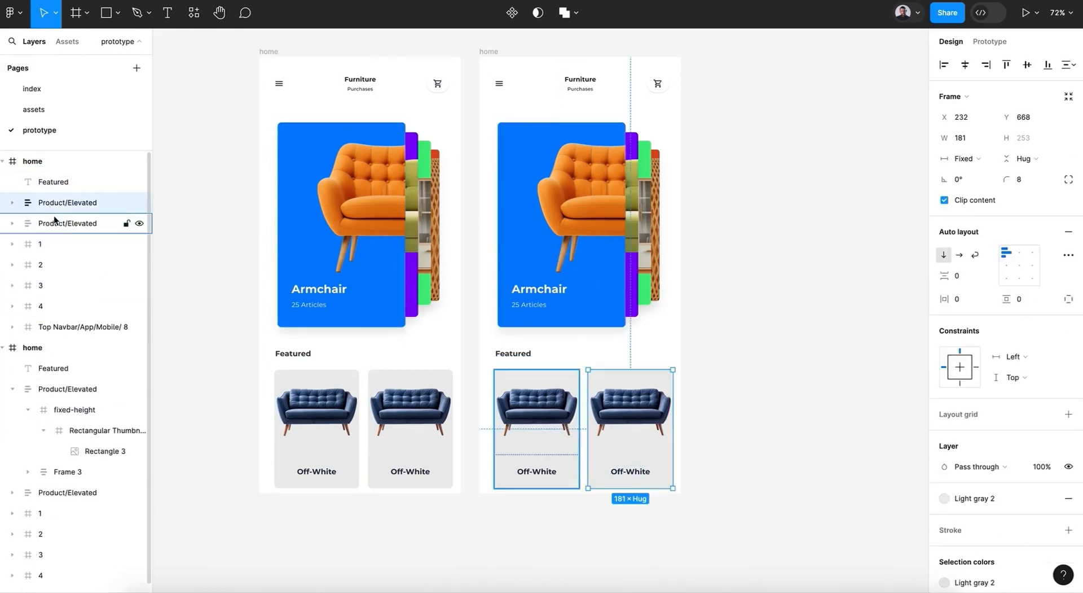
click(52, 182)
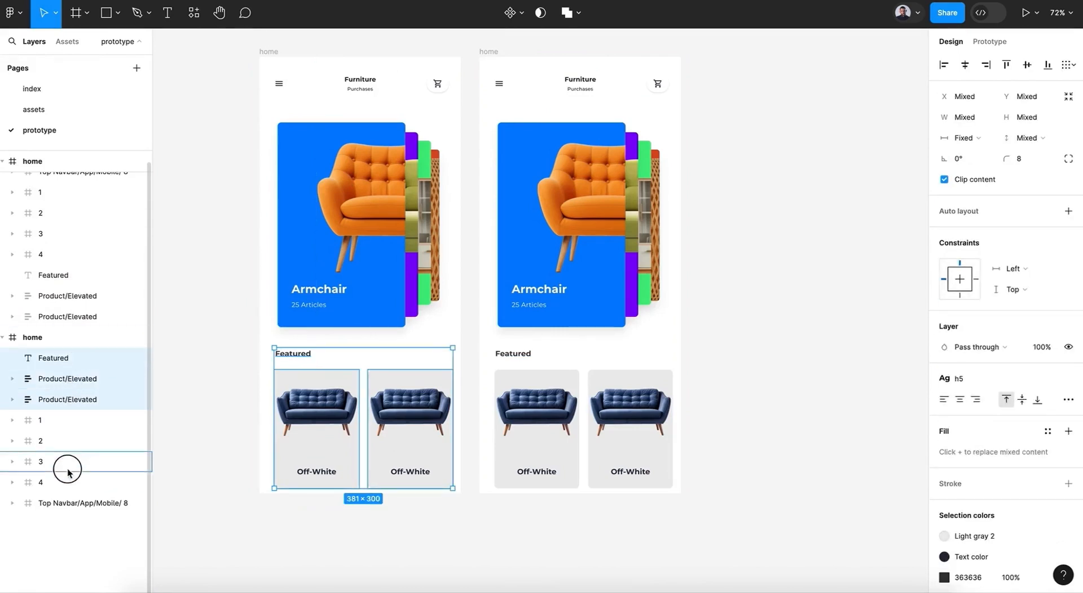
click(76, 503)
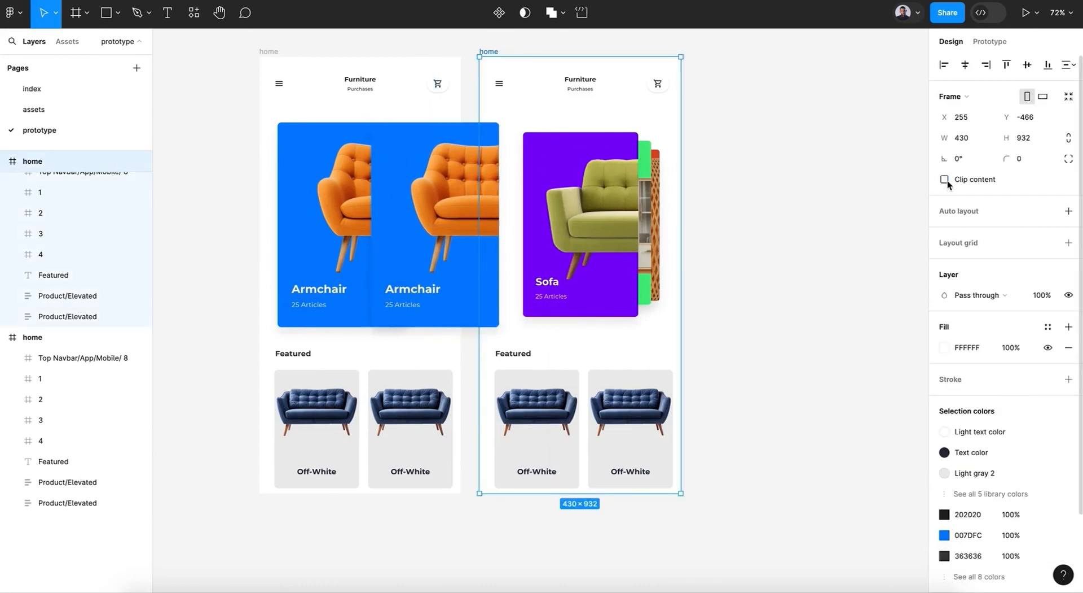
Step: Clip the second screen's overflow, resize the Sofa card to 273×437, and select the Armchair card
click(944, 180)
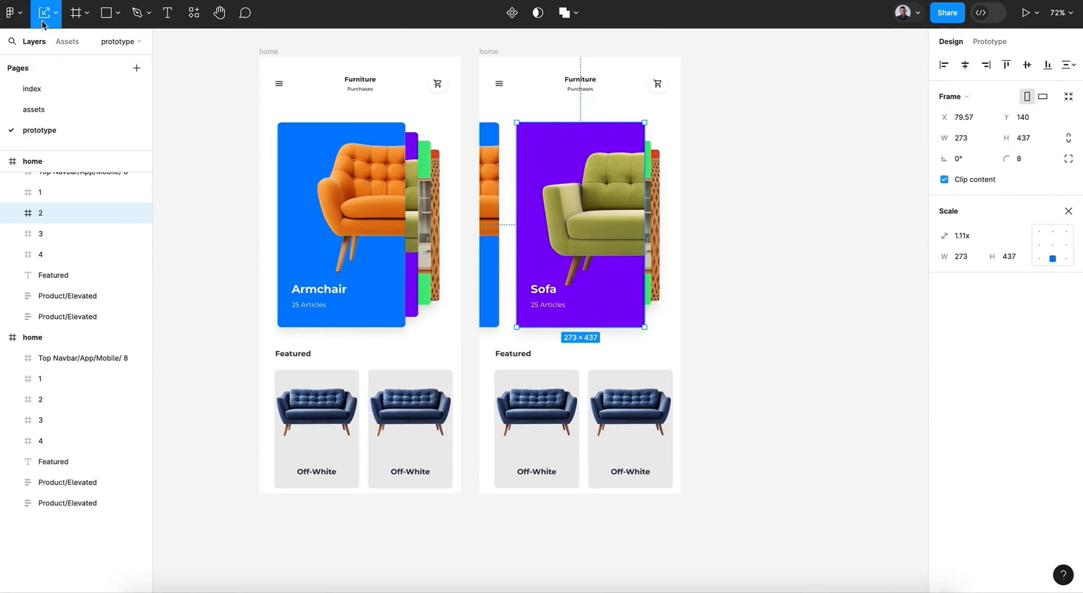
click(45, 13)
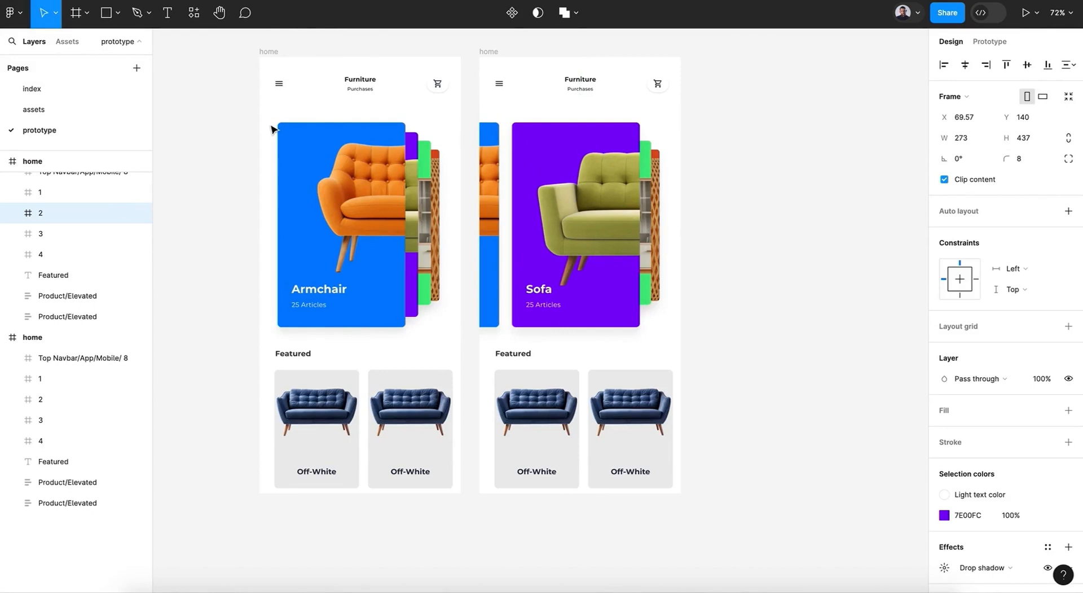
click(574, 221)
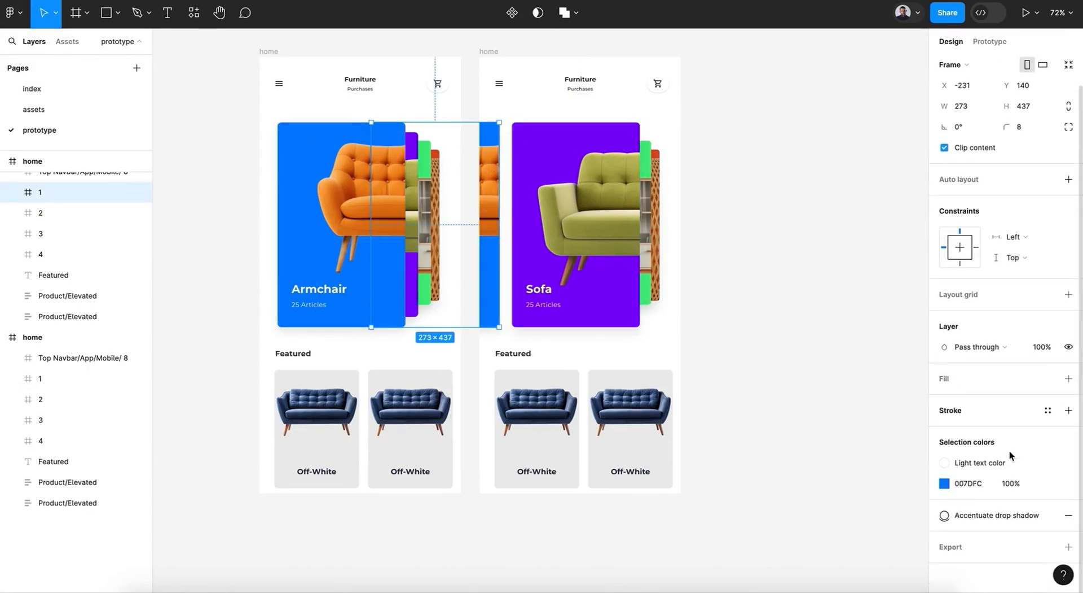
click(1043, 346)
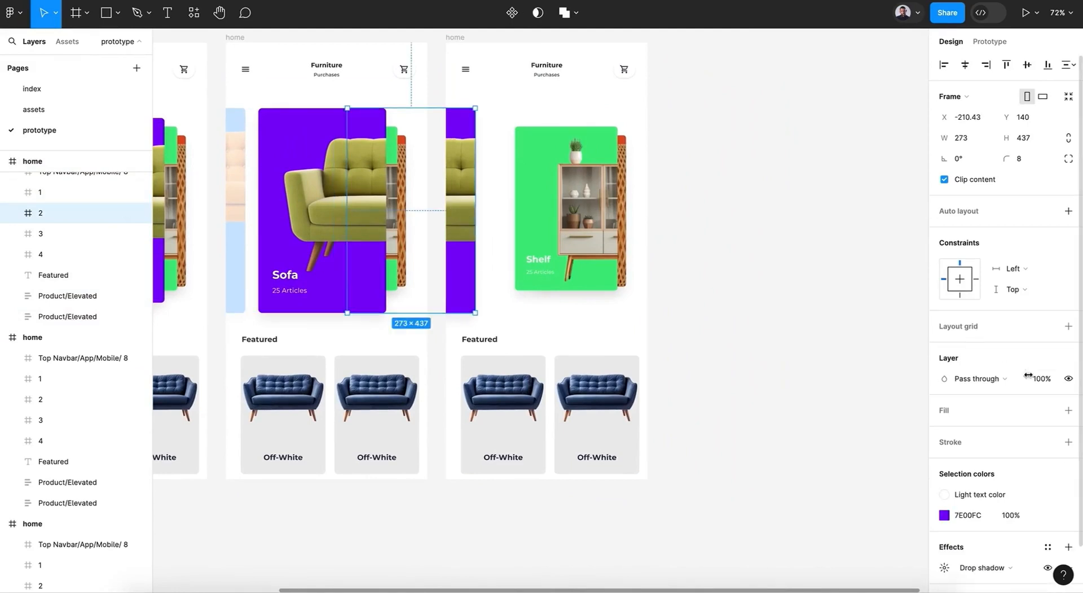
Step: Set the faded off-screen card's layer opacity to 20%
click(1043, 378)
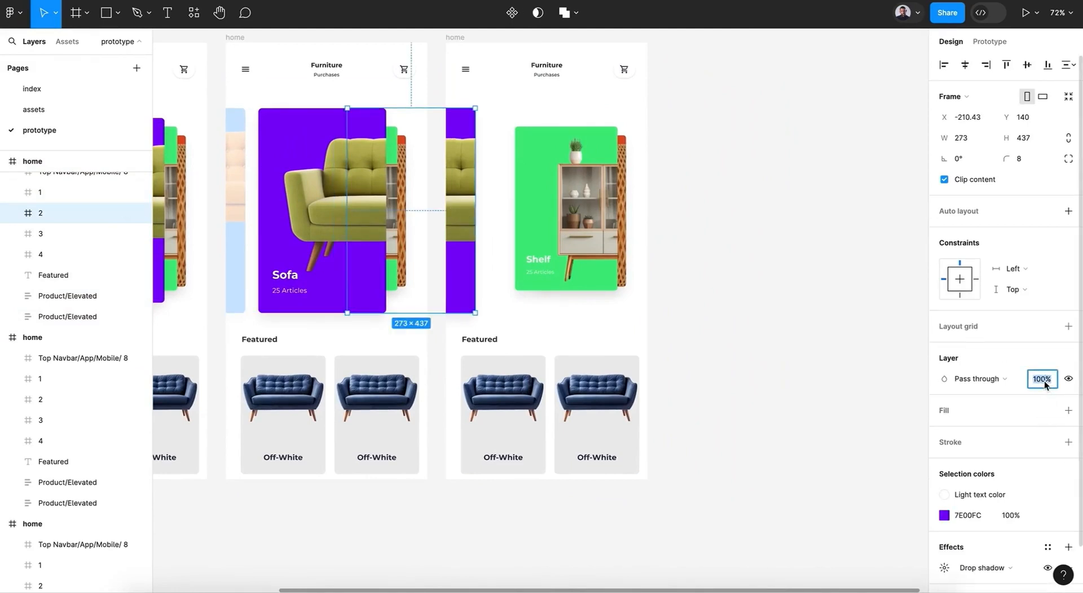
text(20)
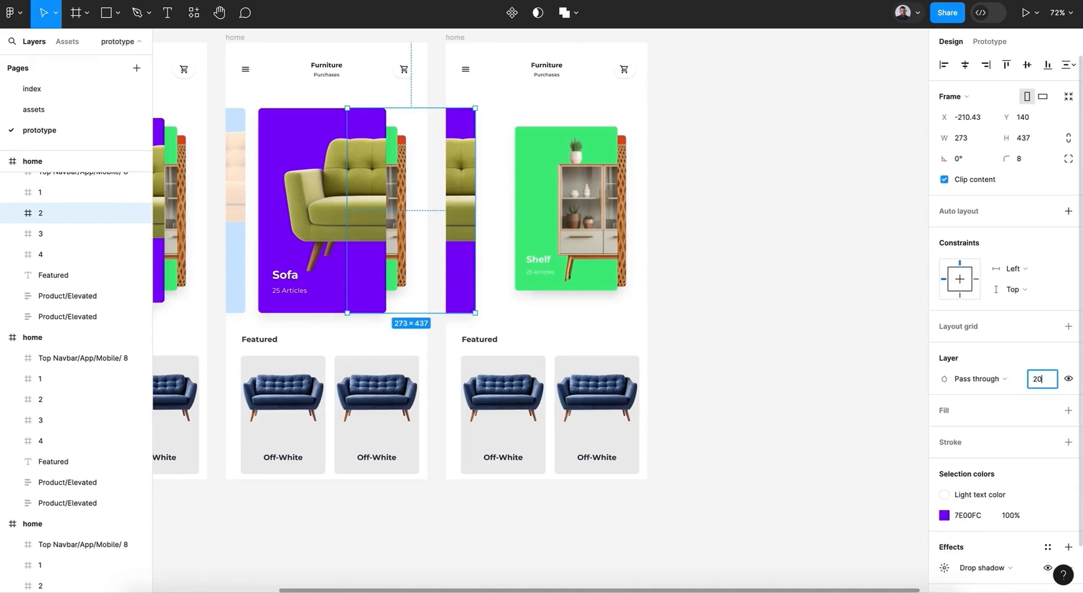
click(567, 207)
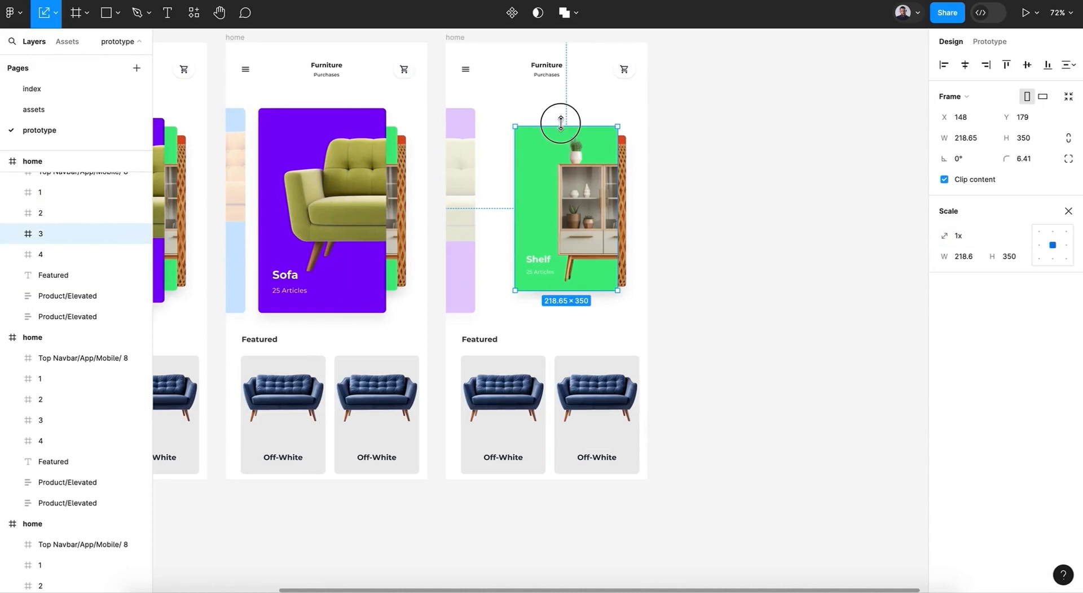
Step: Scale the Shelf and Lamp cards to full 273×437 size
drag(560, 128, 559, 111)
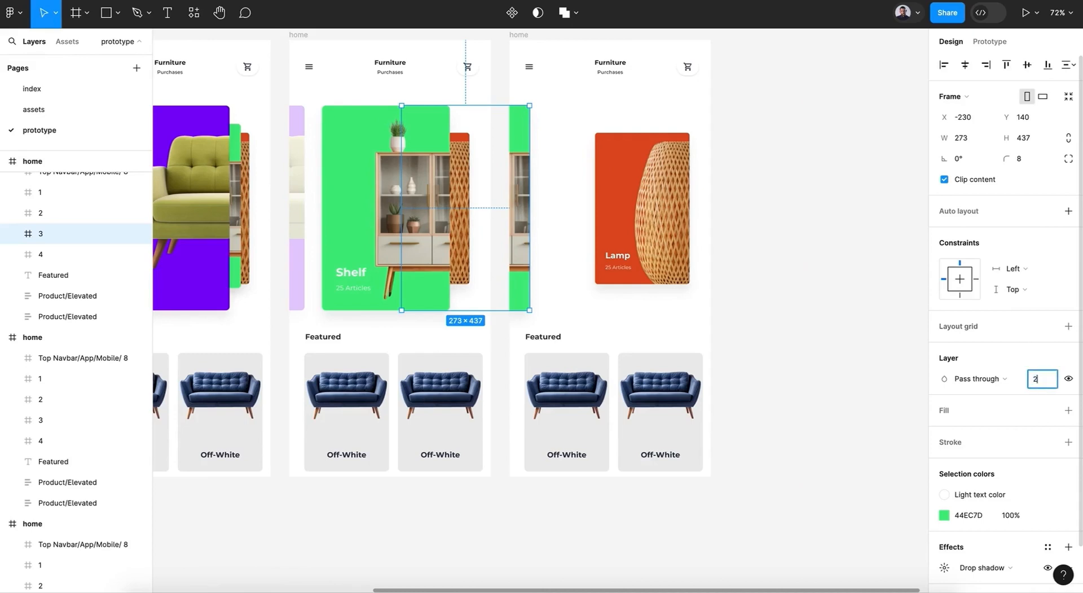
text(20)
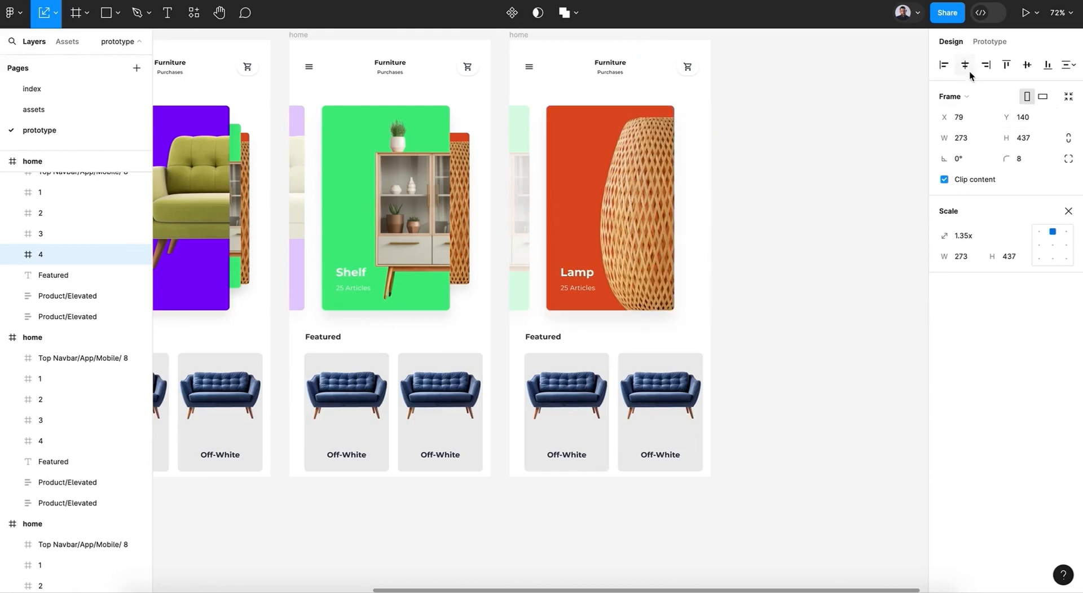
click(610, 207)
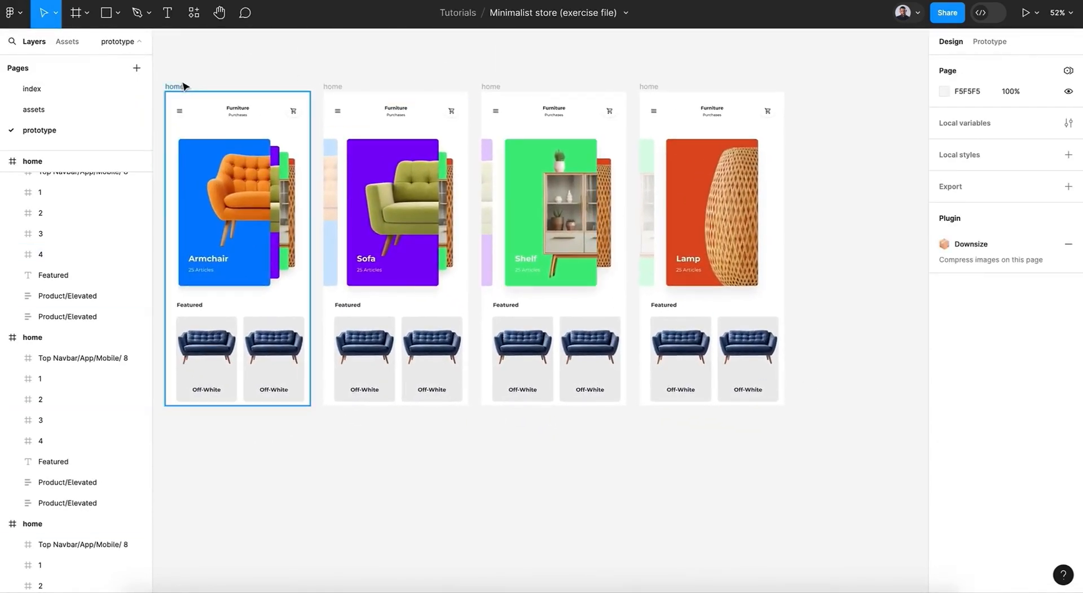
Step: Link the first screen's Sofa card forward: On drag, Smart animate, Gentle 800ms
click(989, 41)
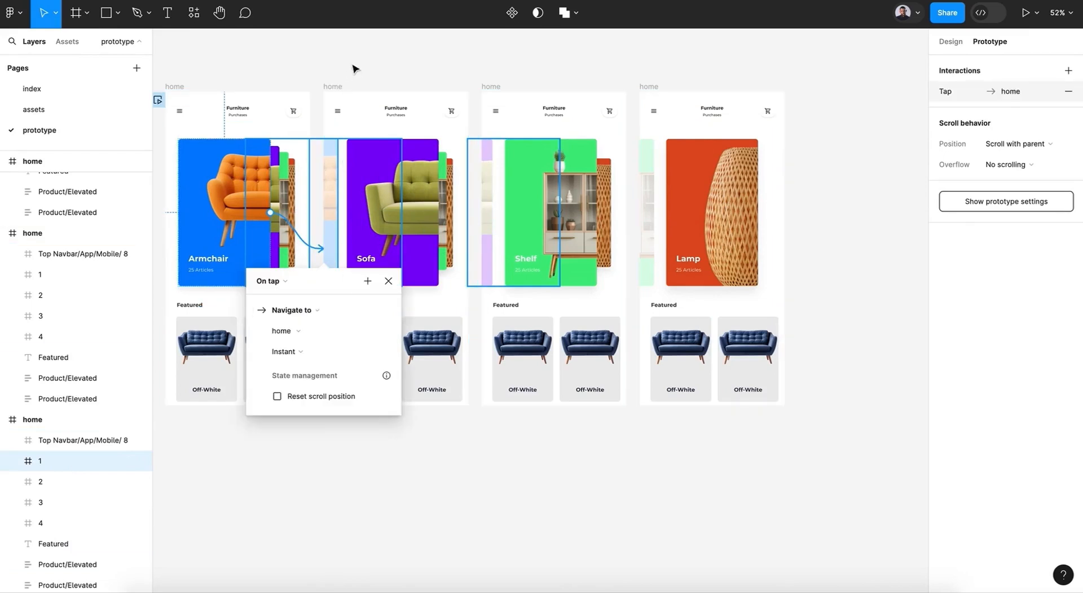
click(269, 280)
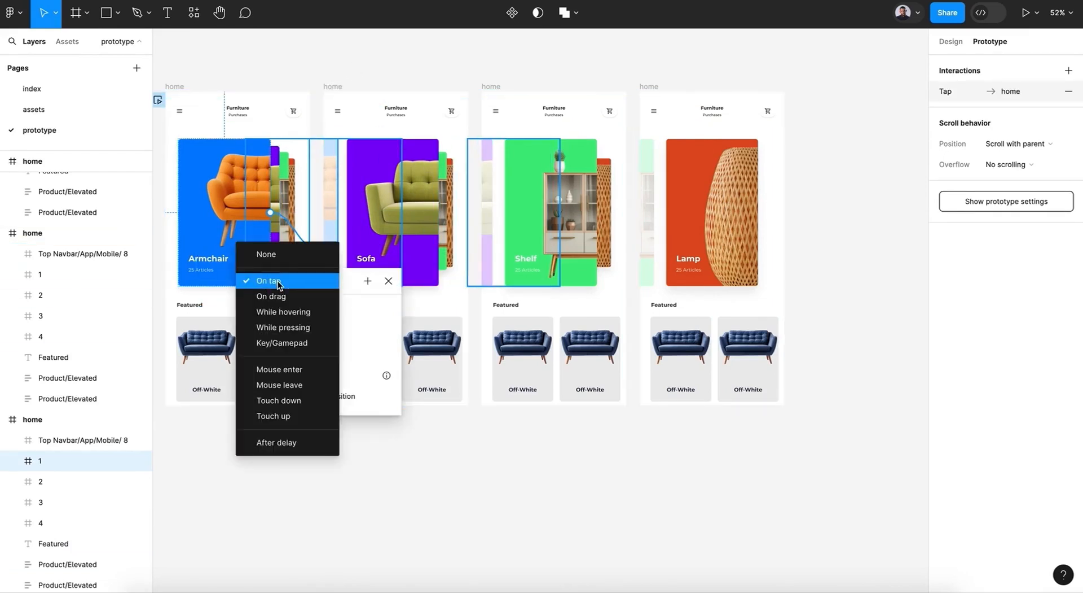
click(271, 296)
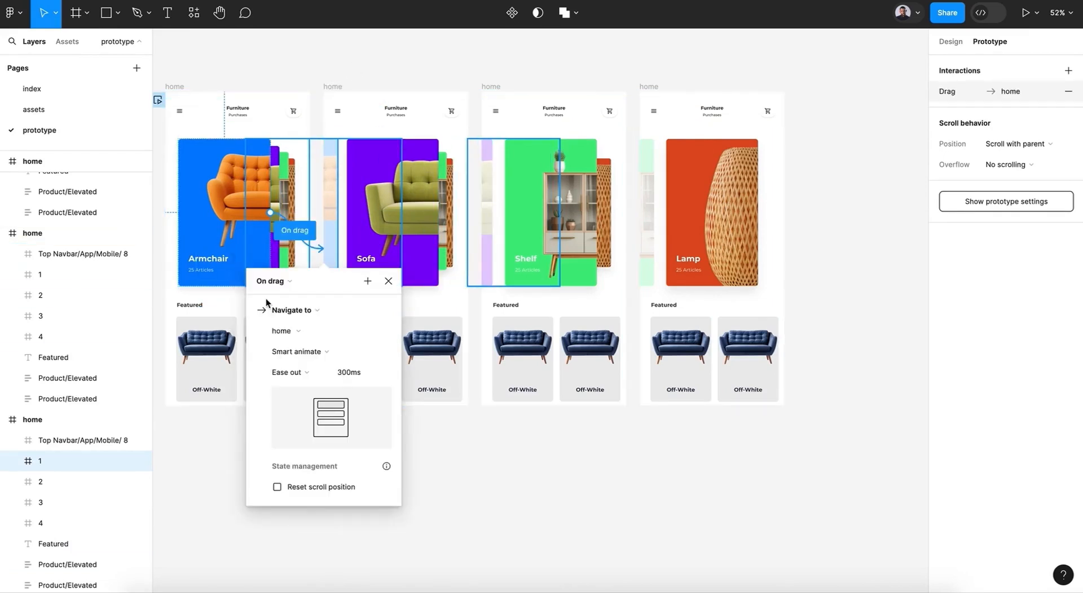
click(289, 372)
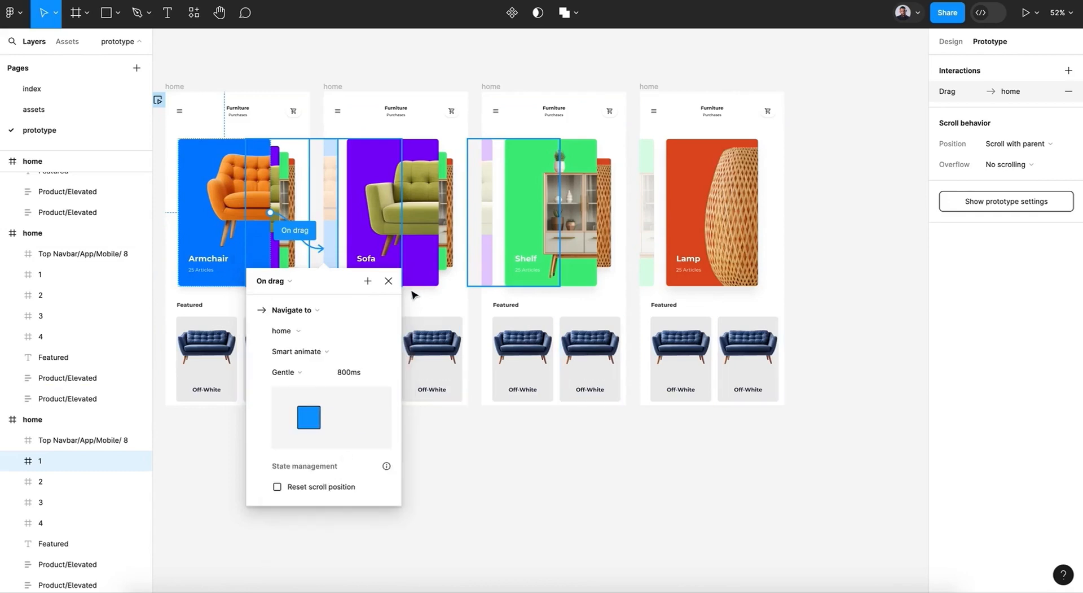
click(388, 280)
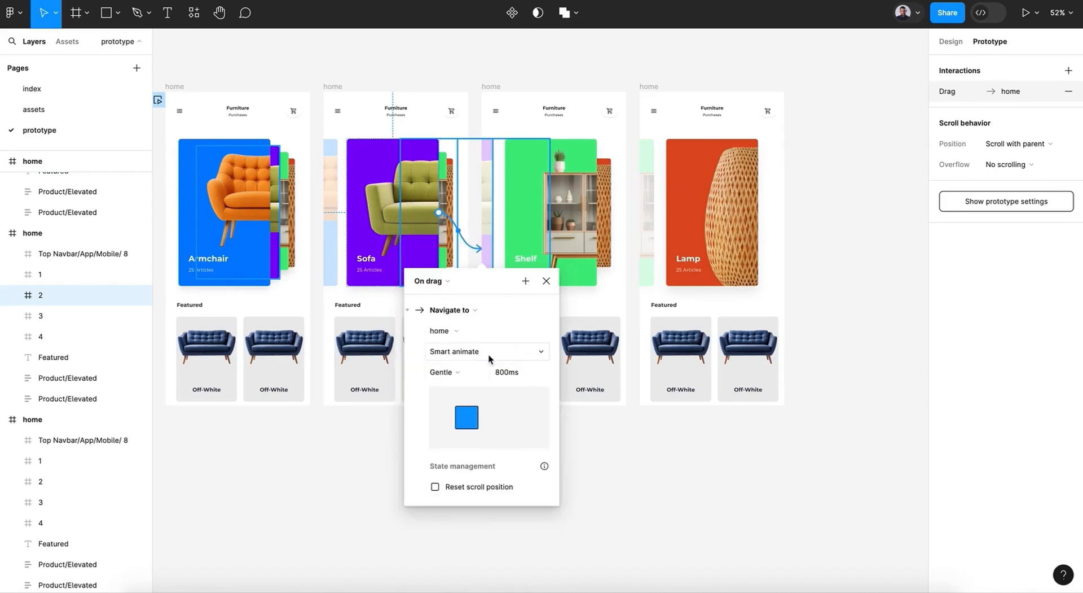
click(546, 281)
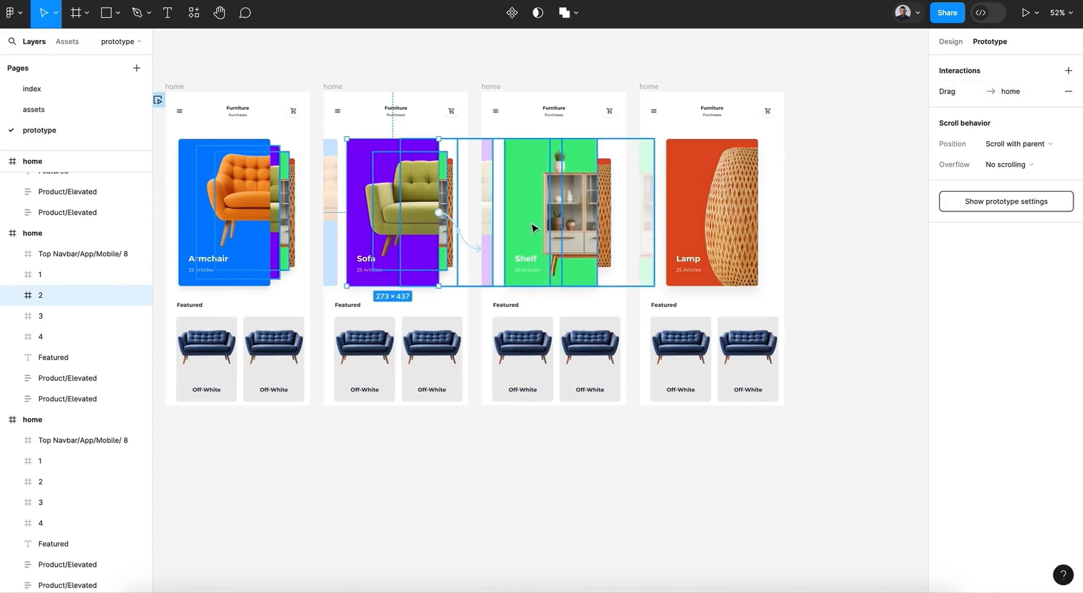
Step: Add on-drag links for the Shelf card and the backward Lamp card
click(550, 214)
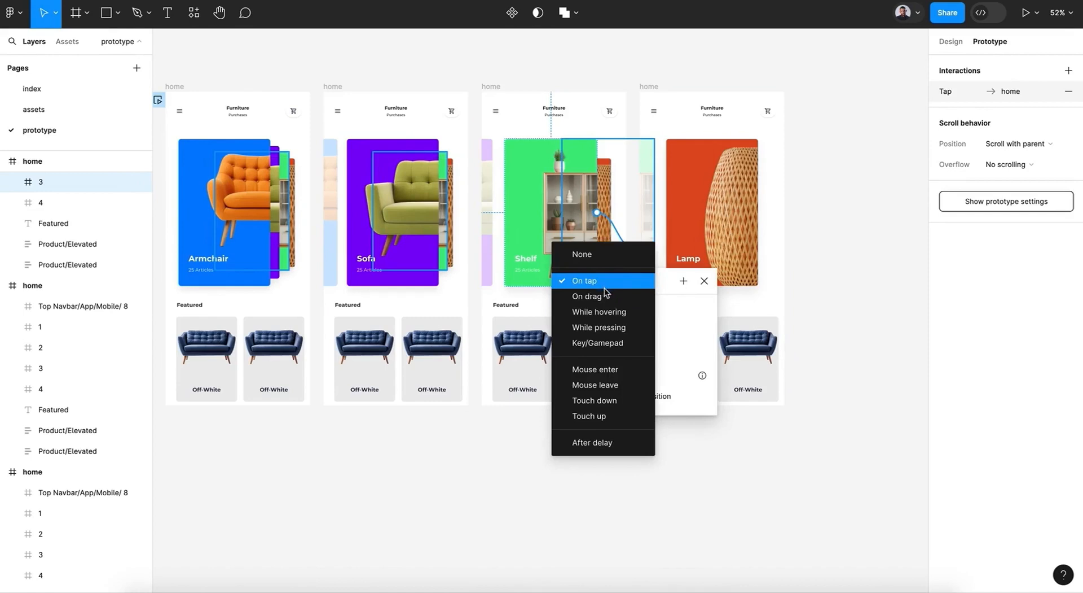
click(586, 296)
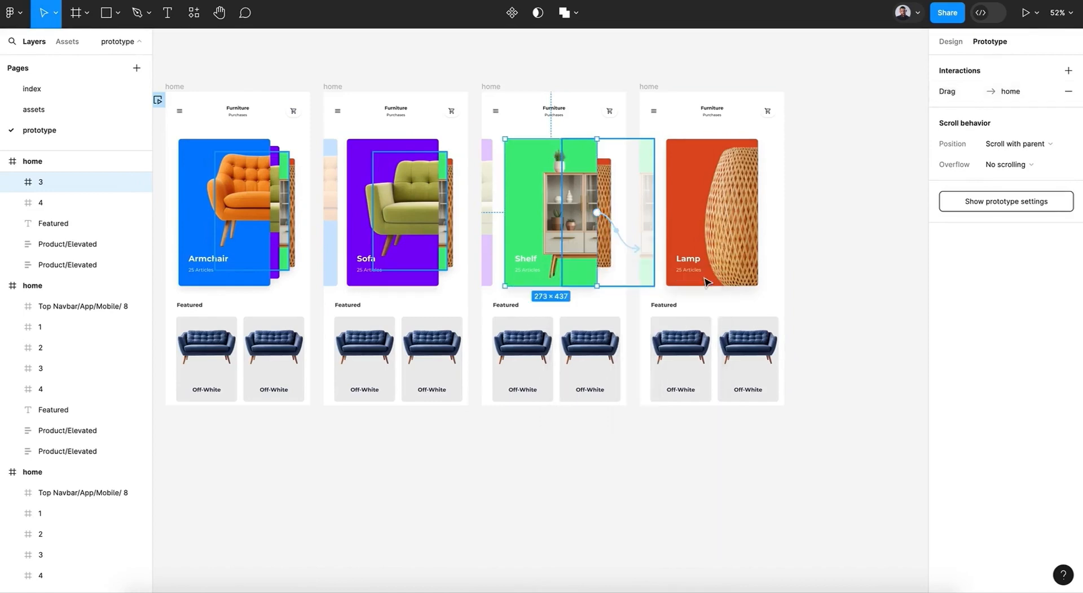
click(710, 212)
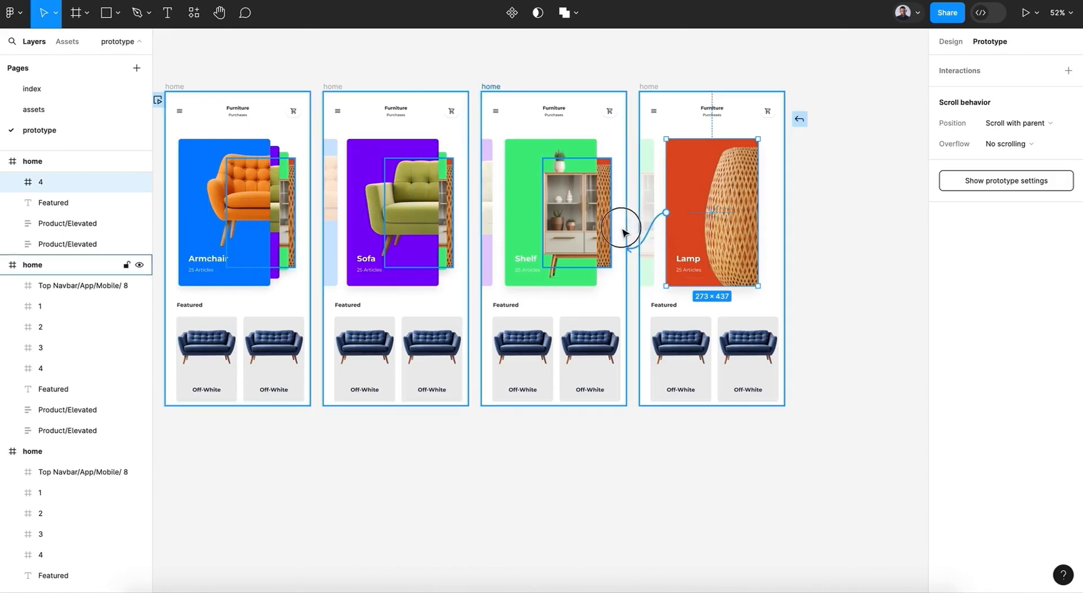
mouse_move(610, 233)
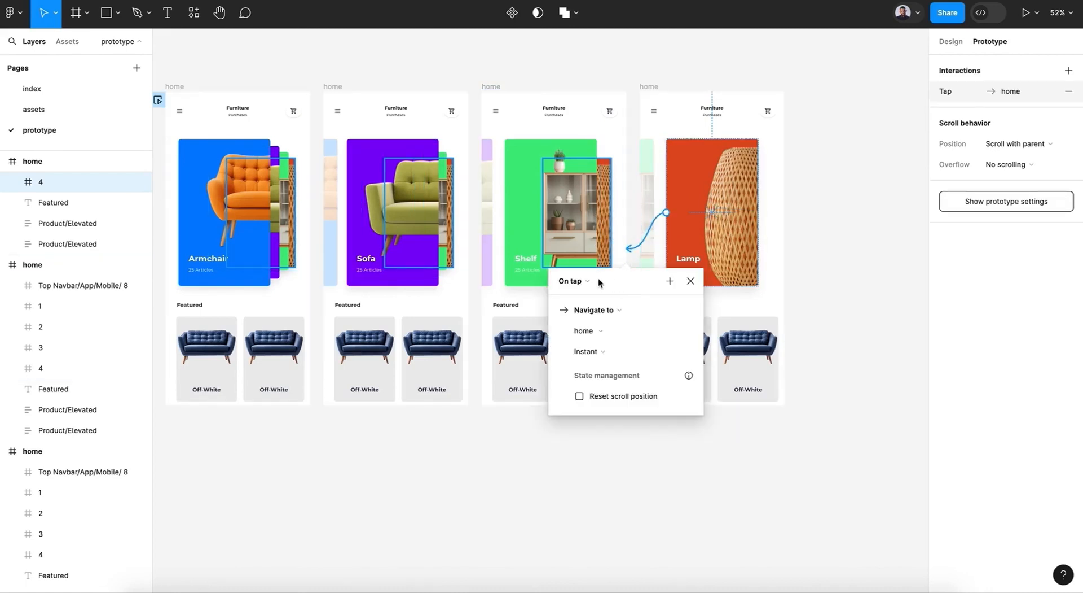
click(570, 281)
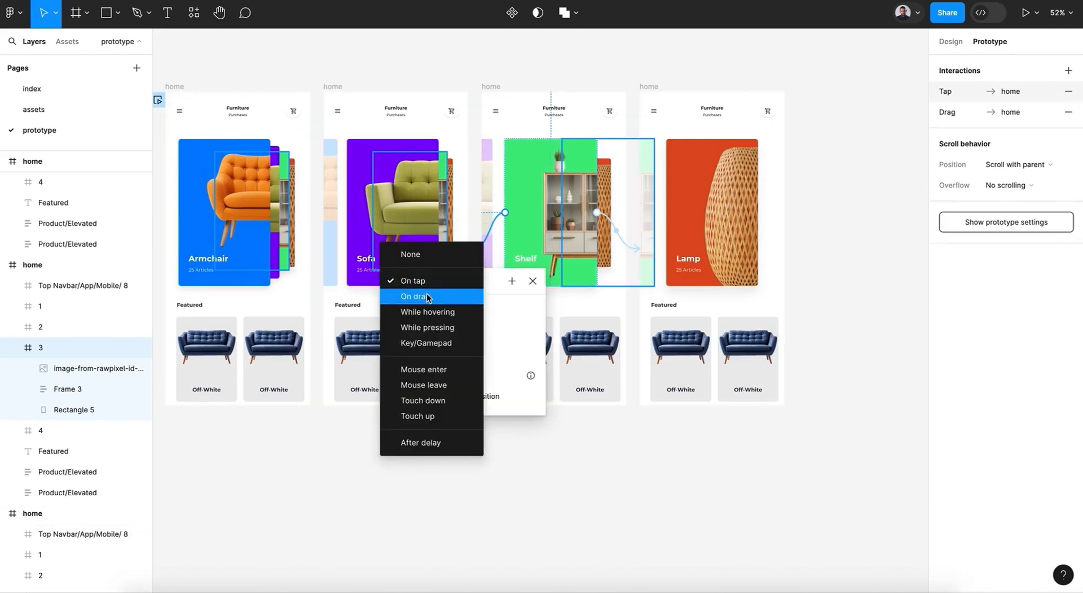
click(417, 295)
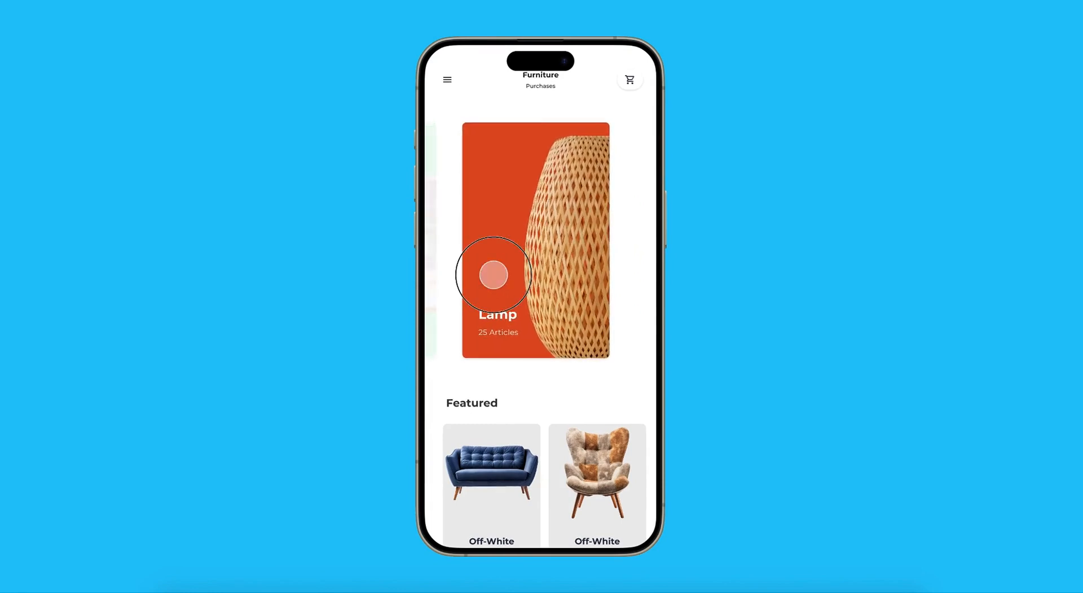
Step: Open a category detail page, return home, and swipe back to bring Sofa into focus
click(493, 274)
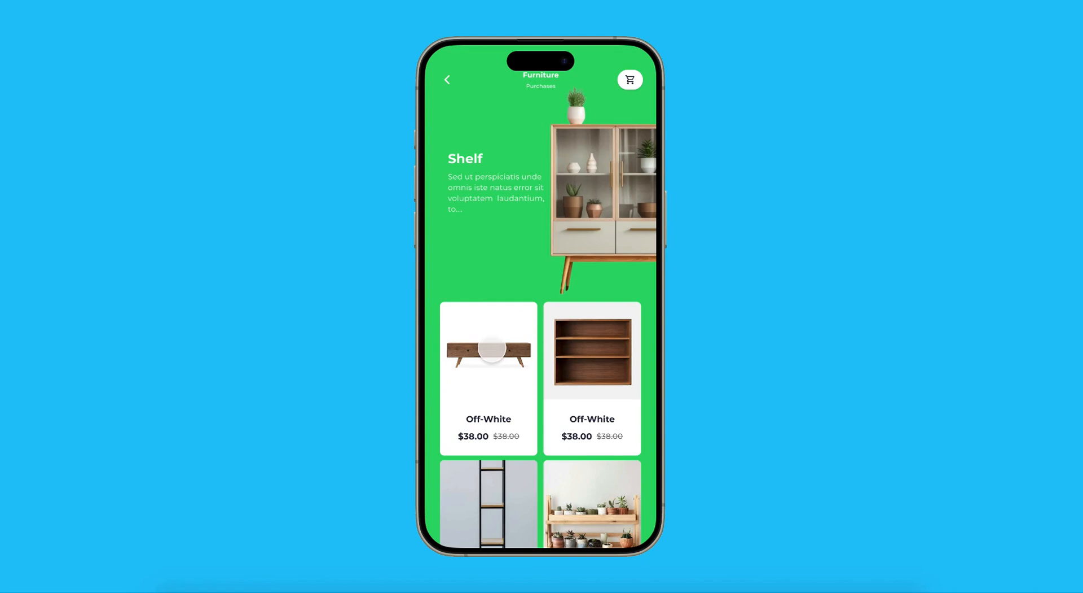
click(487, 351)
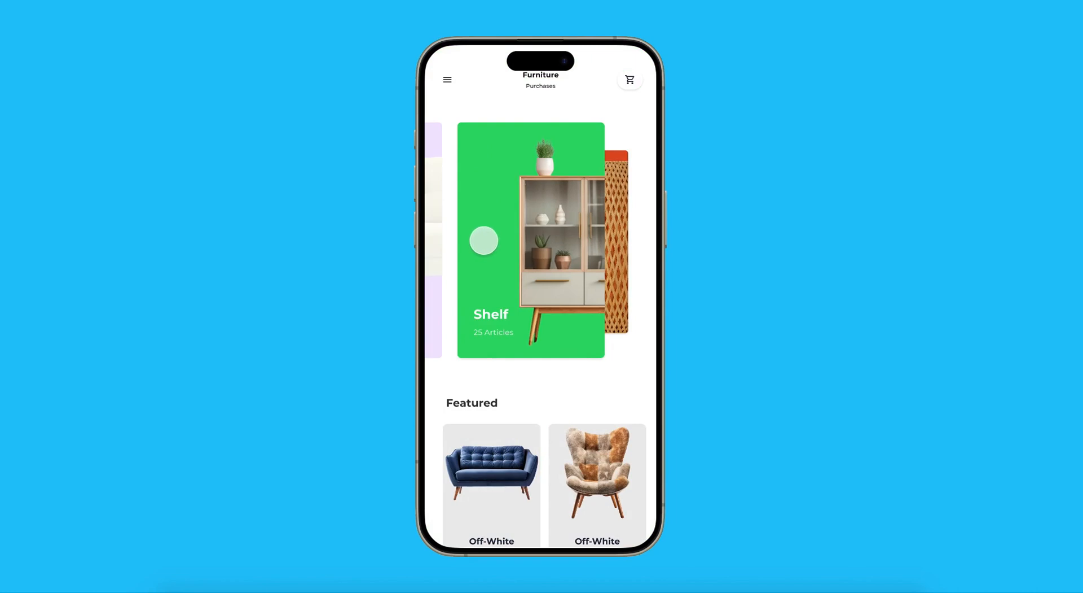
drag(484, 240, 532, 246)
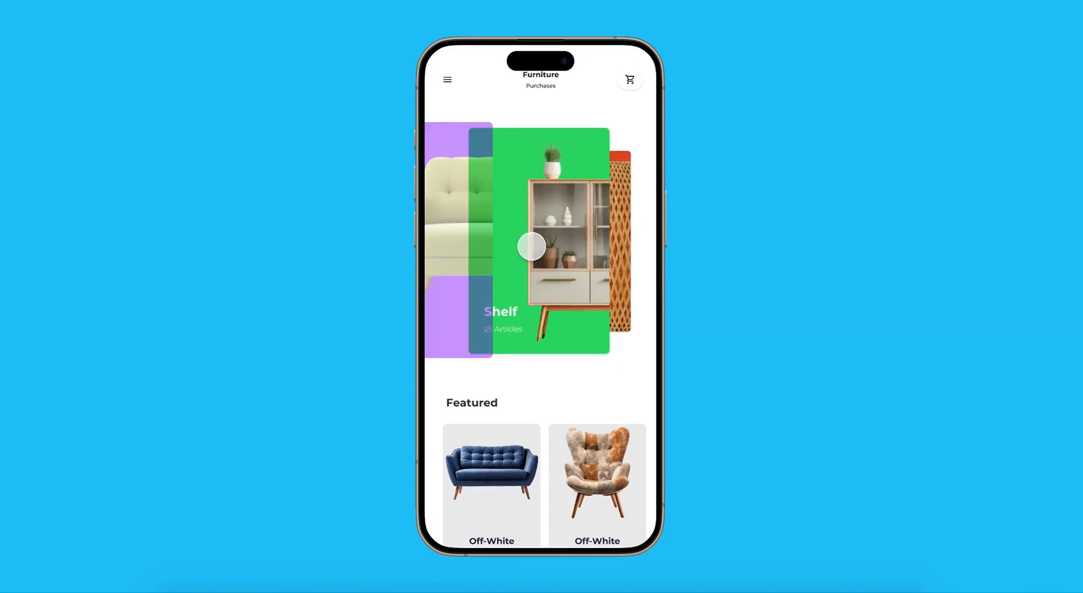